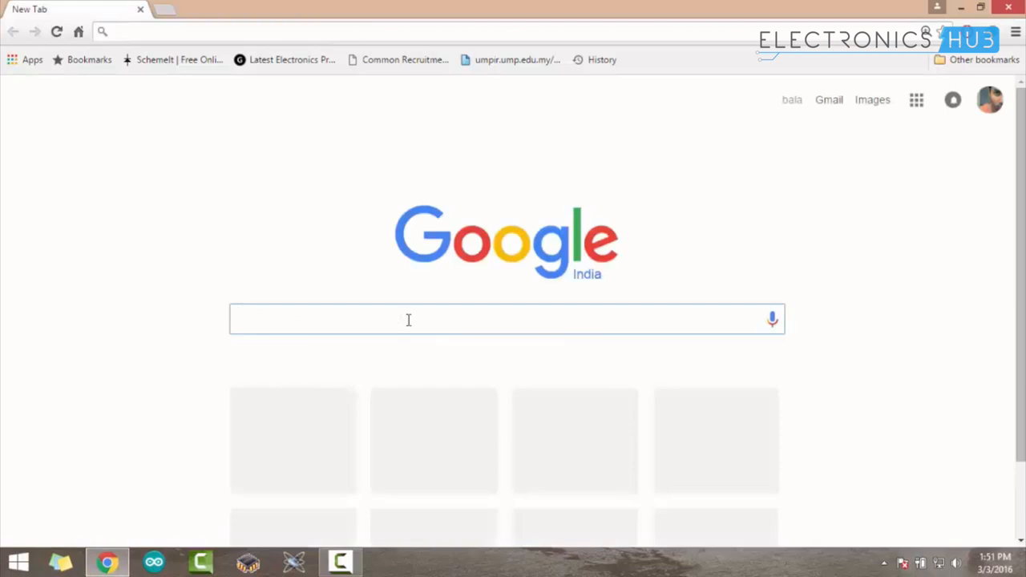
Google 'keil uvision 5 free download for 8051' and open Keil's μVision IDE page, scrolling to its footer
text(keil uvision 5 free download for 8051)
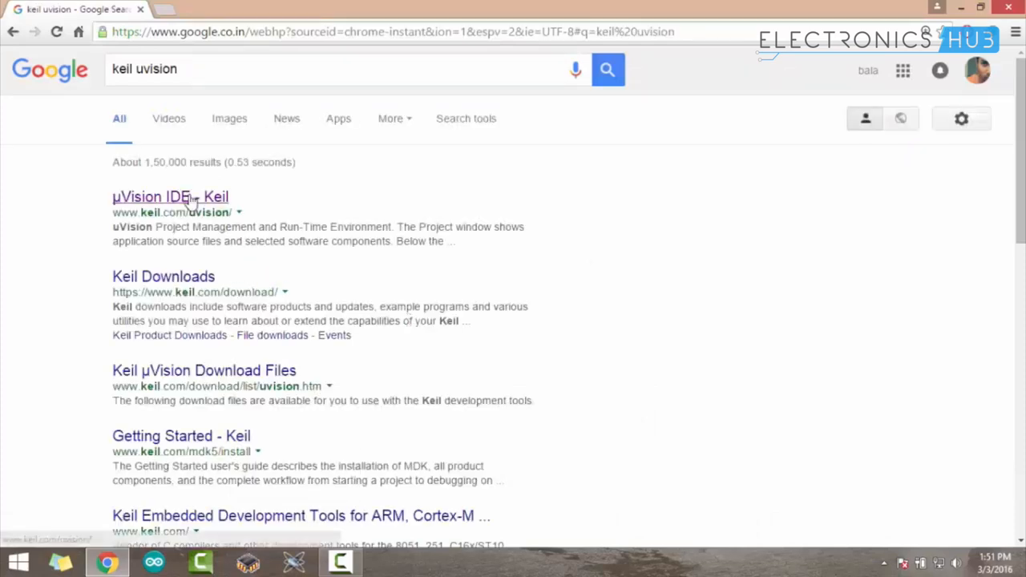
click(170, 196)
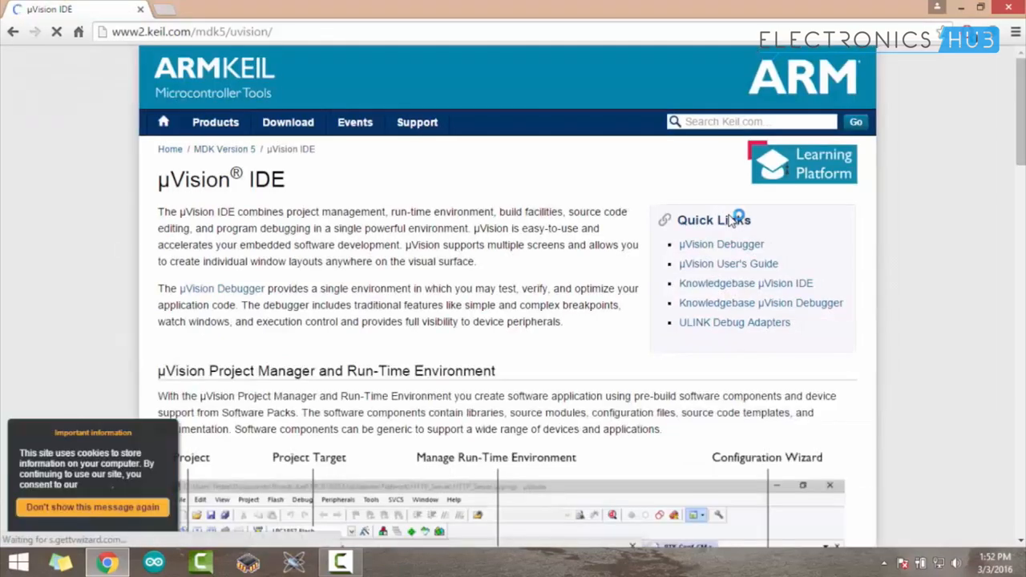
scroll(down, 3)
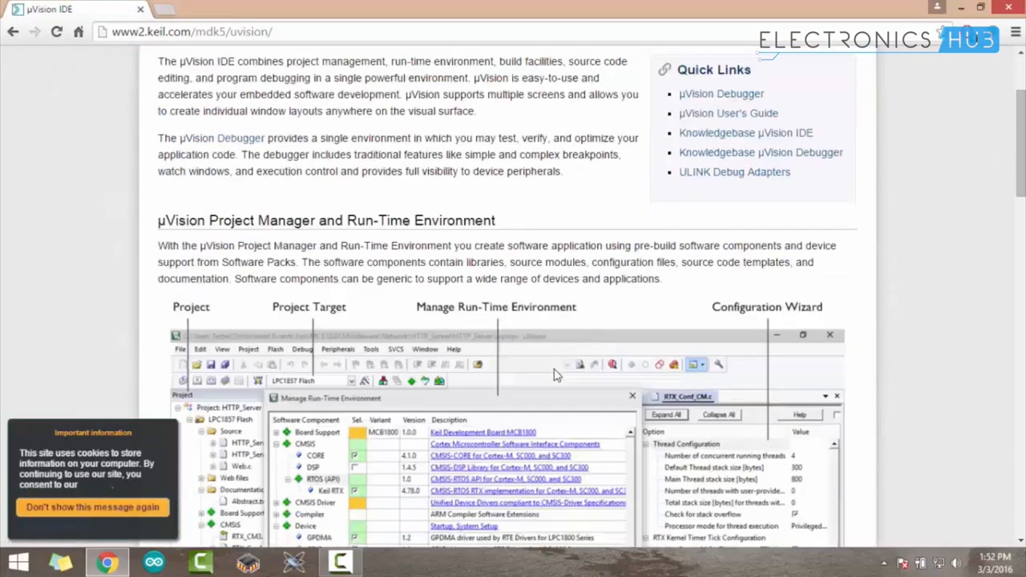
scroll(down, 3)
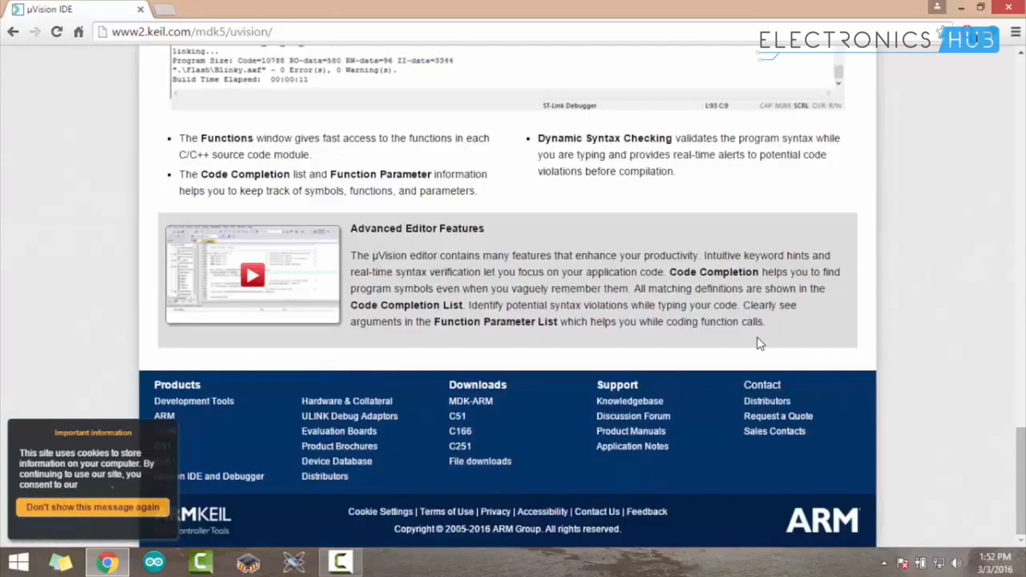
mouse_move(465, 429)
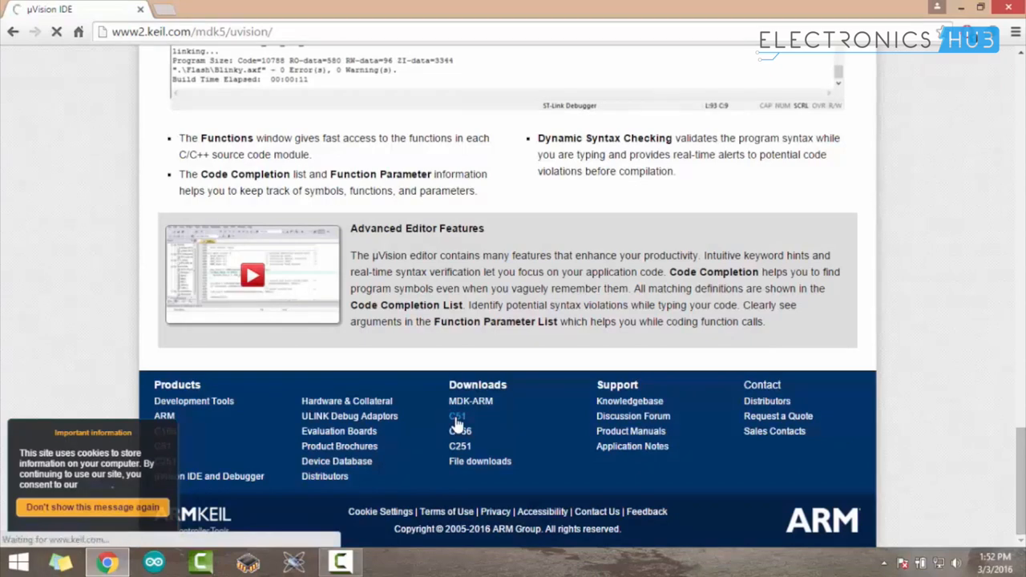
Download the C51V954A.EXE installer from Keil's C51 evaluation page
click(456, 416)
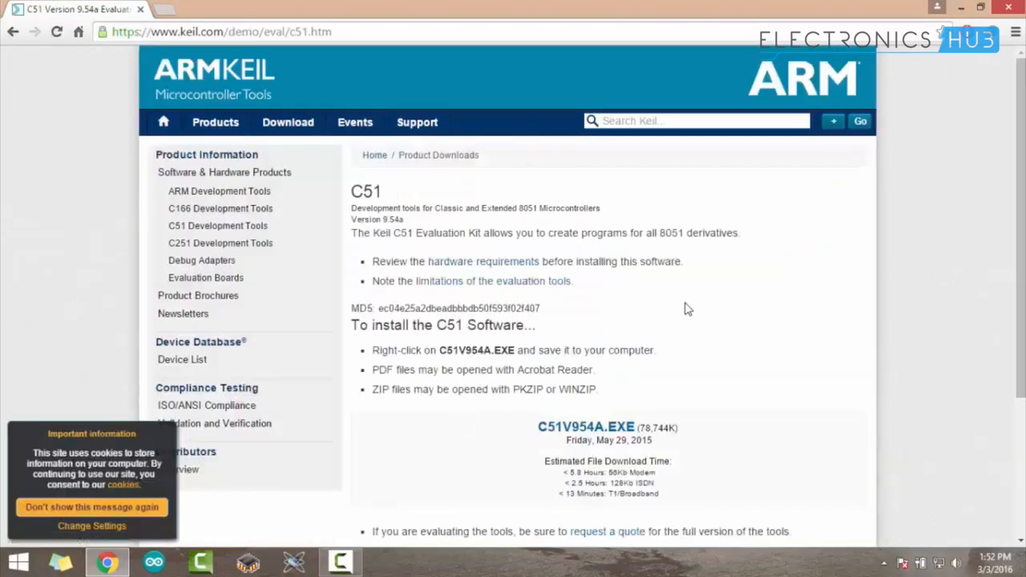
scroll(down, 3)
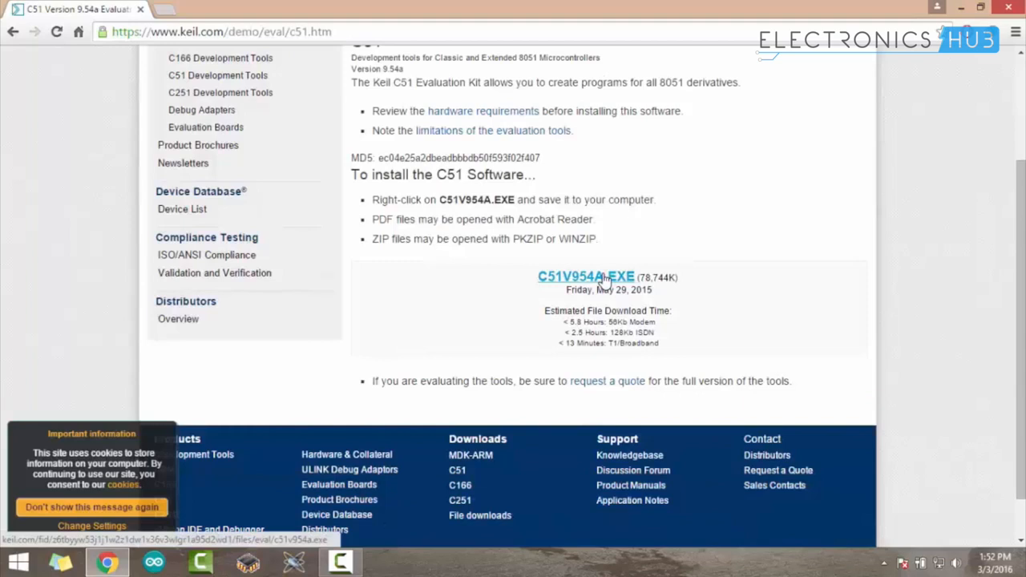
click(585, 276)
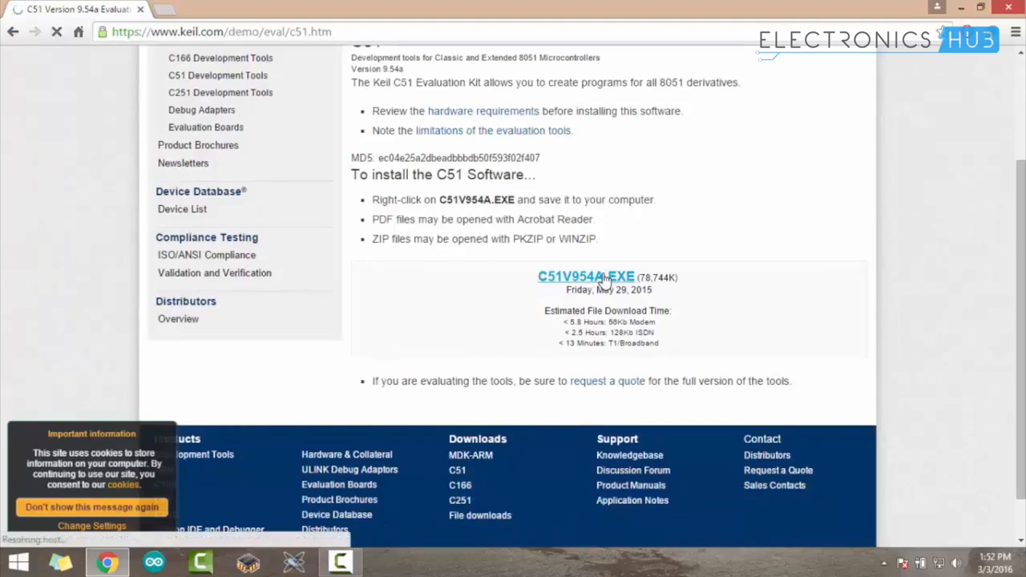
click(585, 276)
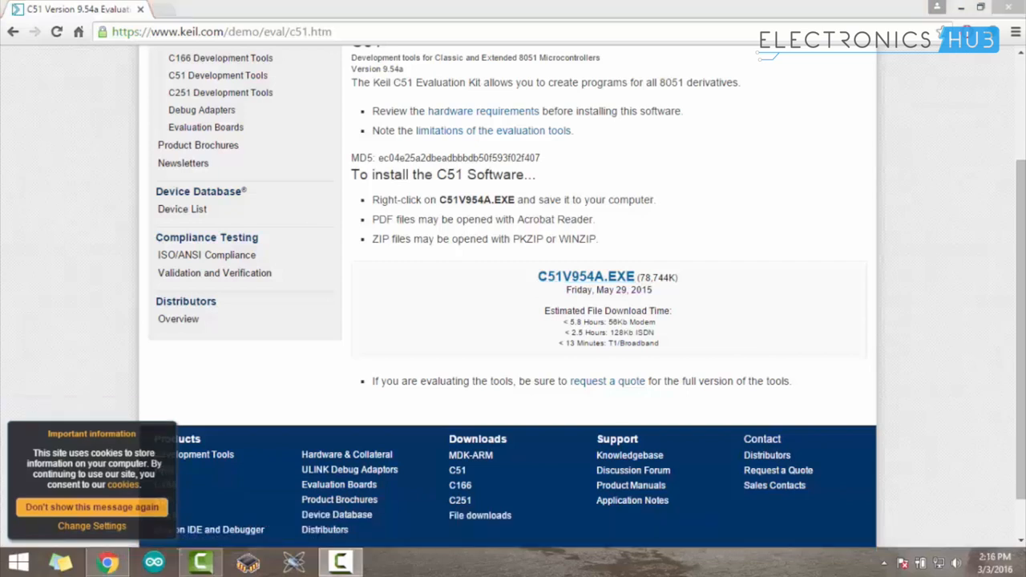
mouse_move(994, 149)
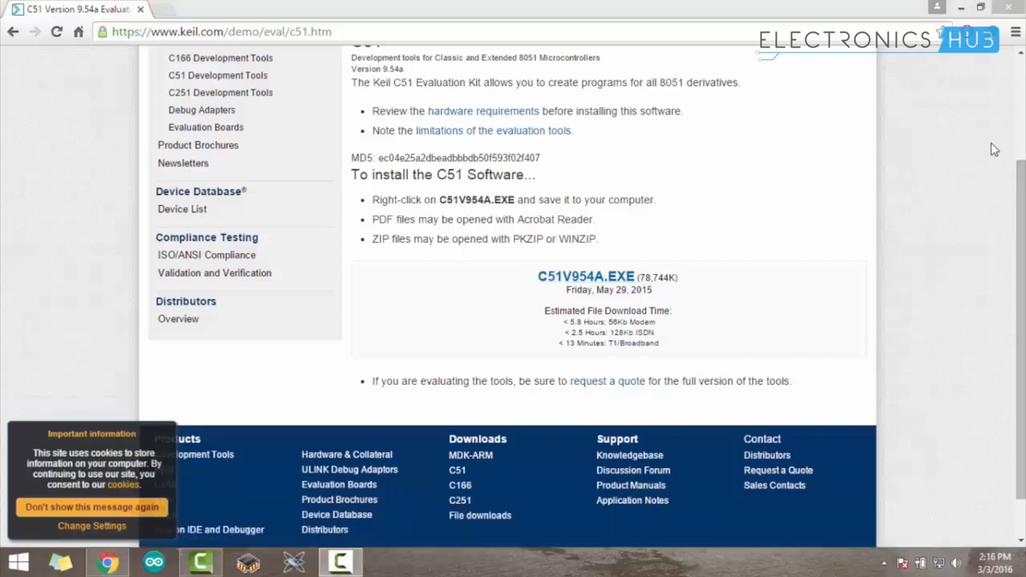
Run C51V954a.EXE from Chrome's Downloads list
click(1015, 32)
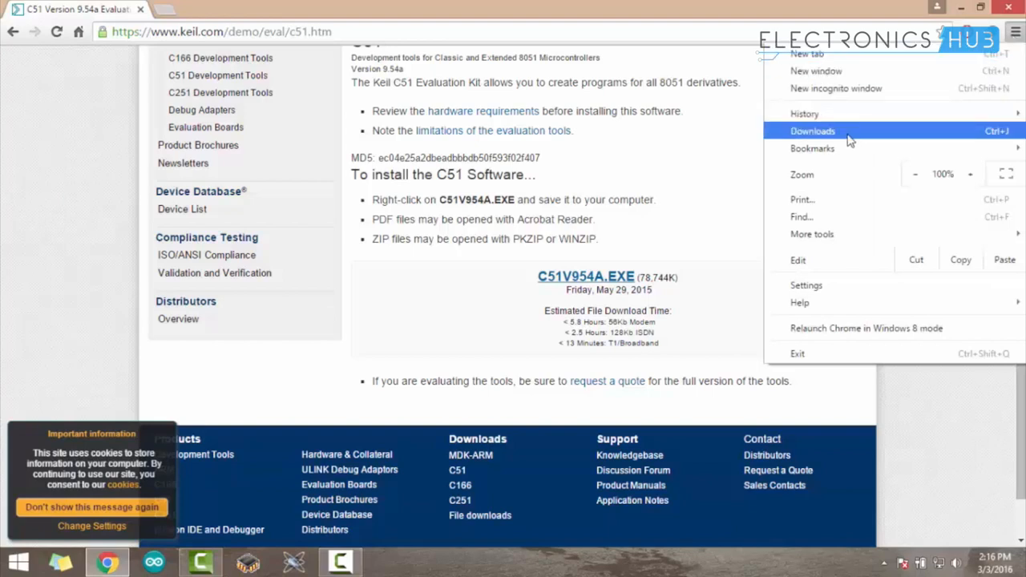
click(813, 131)
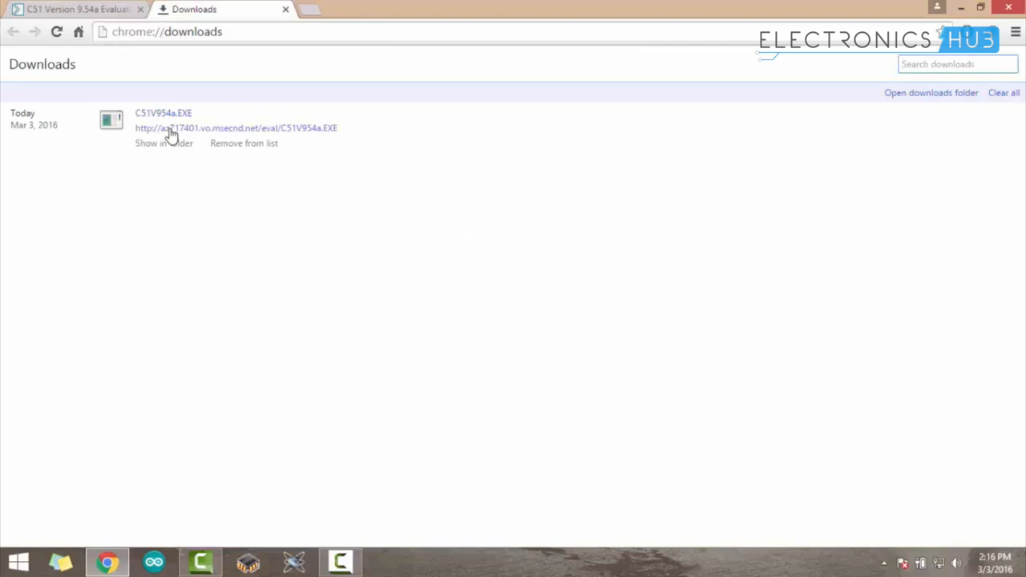
click(156, 113)
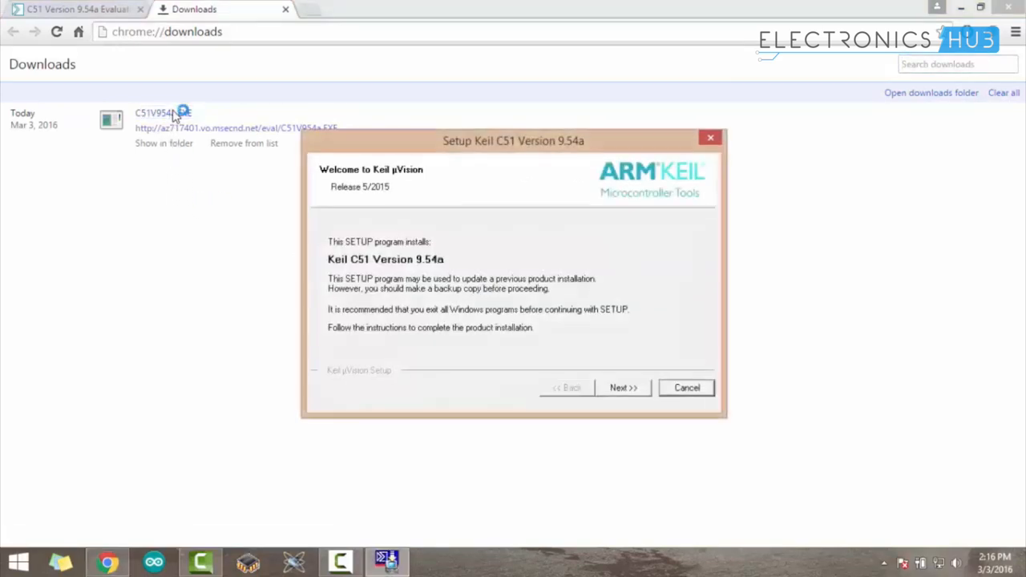
Install Keil C51 9.54a: accept the license, keep C:\Keil_v5, skip release notes
click(624, 387)
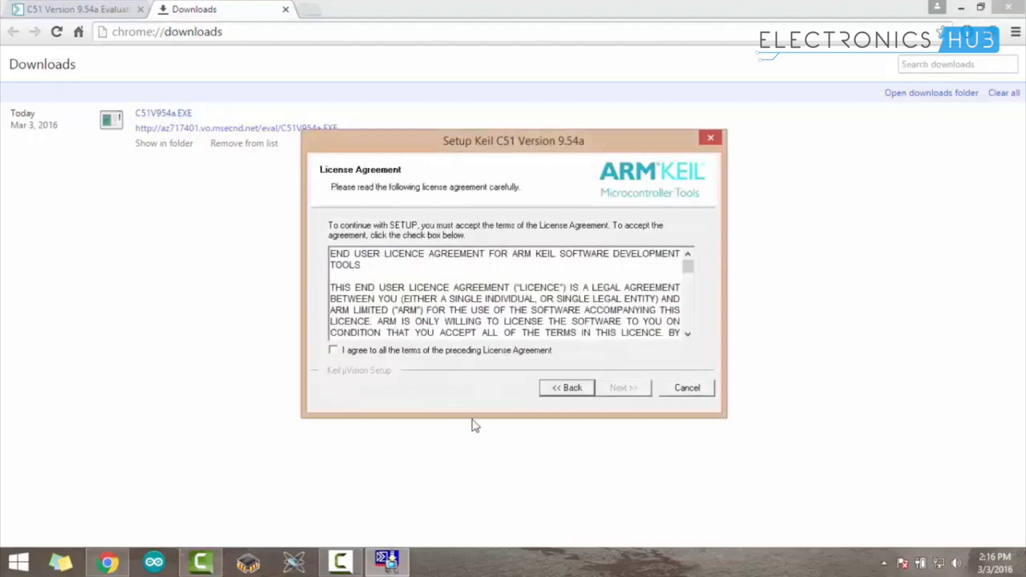
click(333, 349)
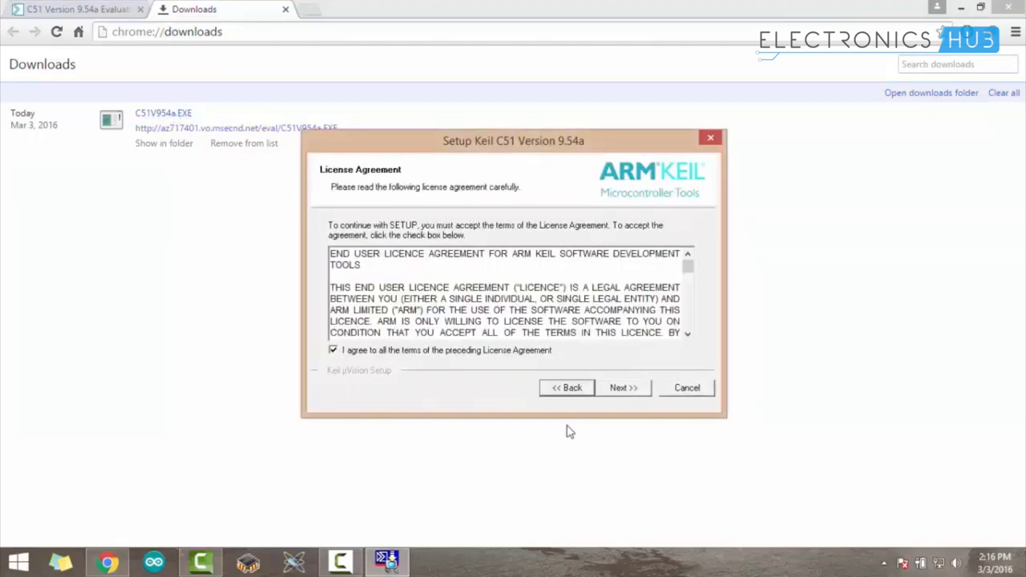
click(624, 387)
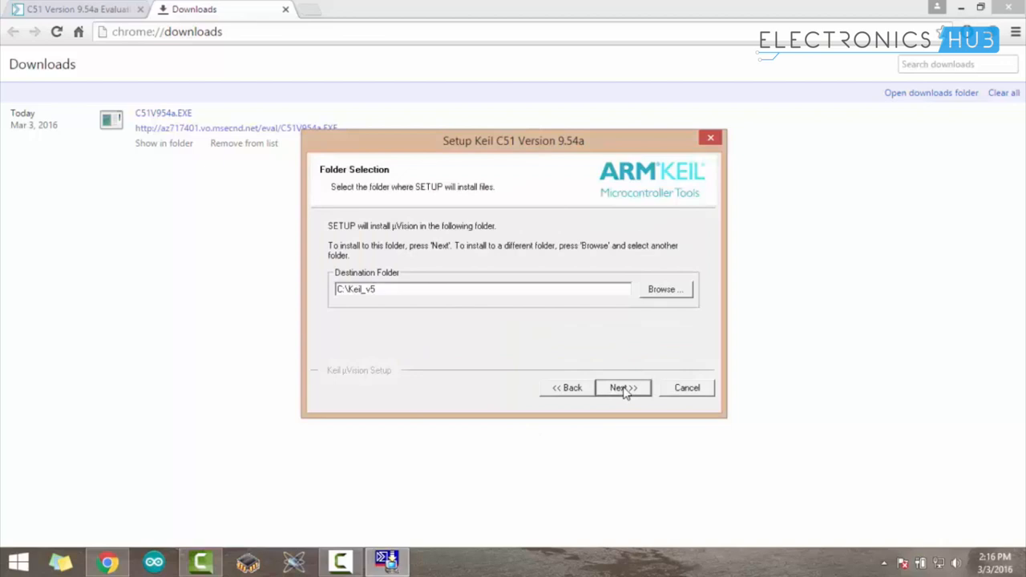
click(623, 388)
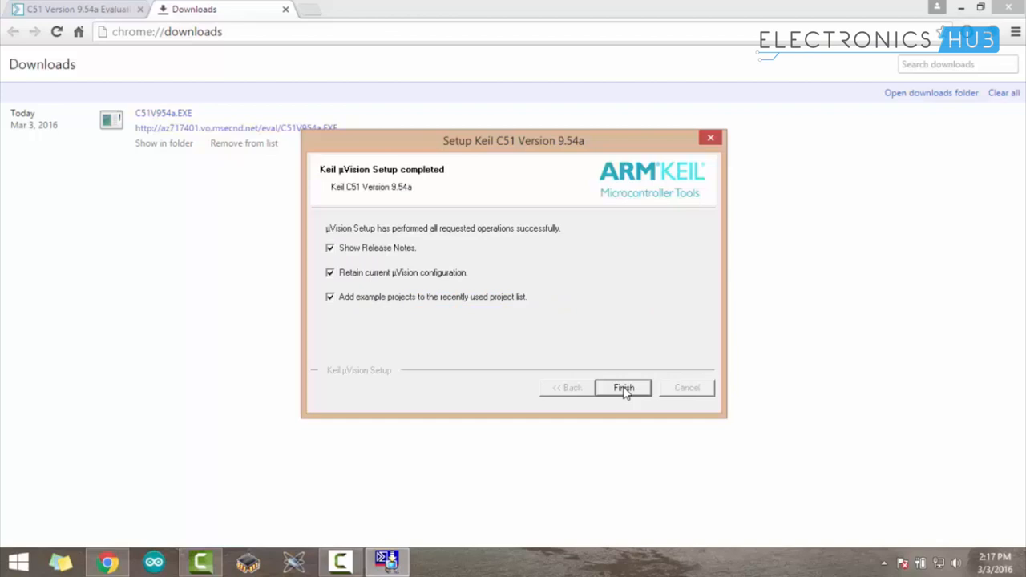
click(329, 247)
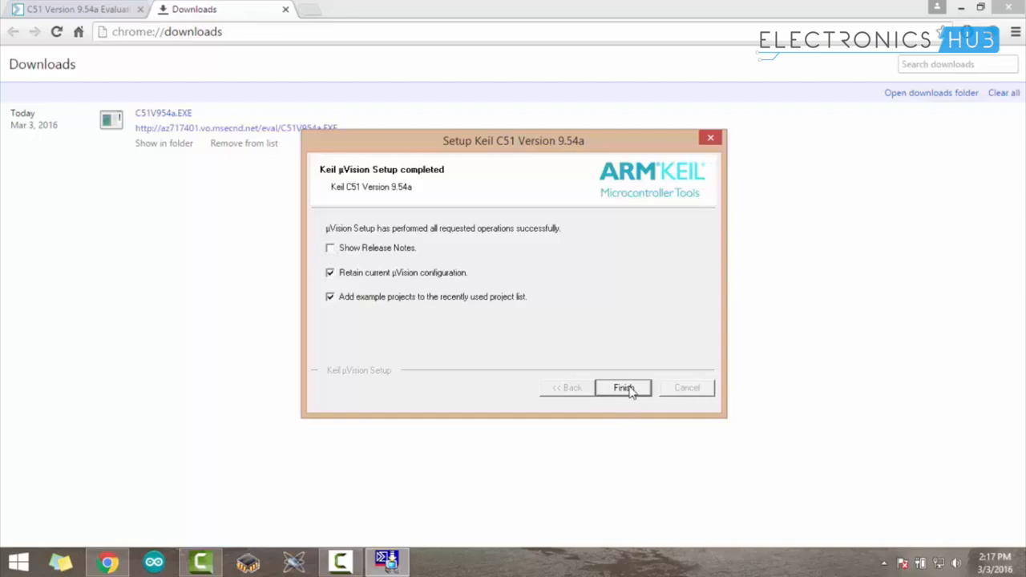
click(623, 387)
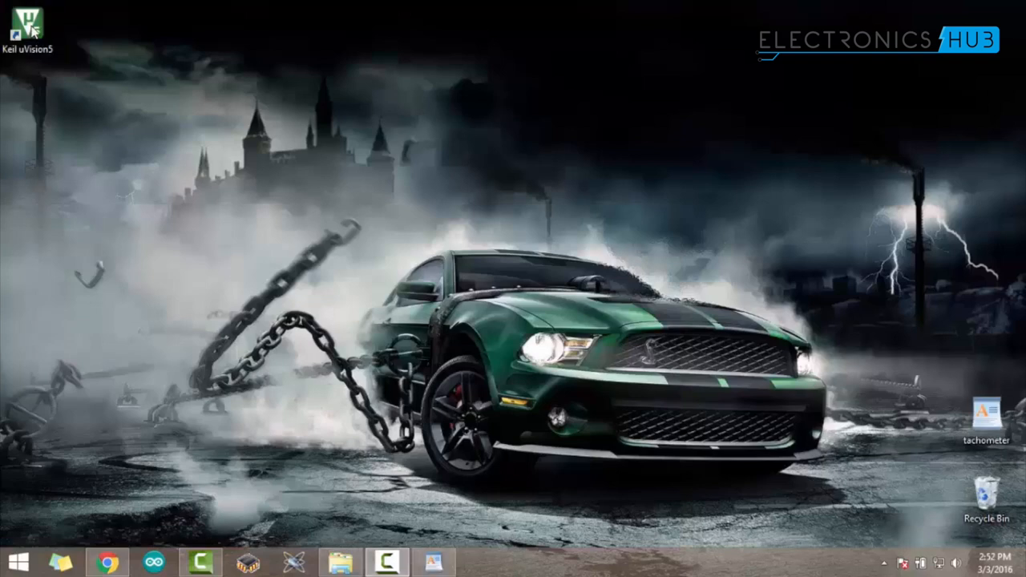
Launch µVision and start a New μVision Project saved to the Desktop
double_click(30, 30)
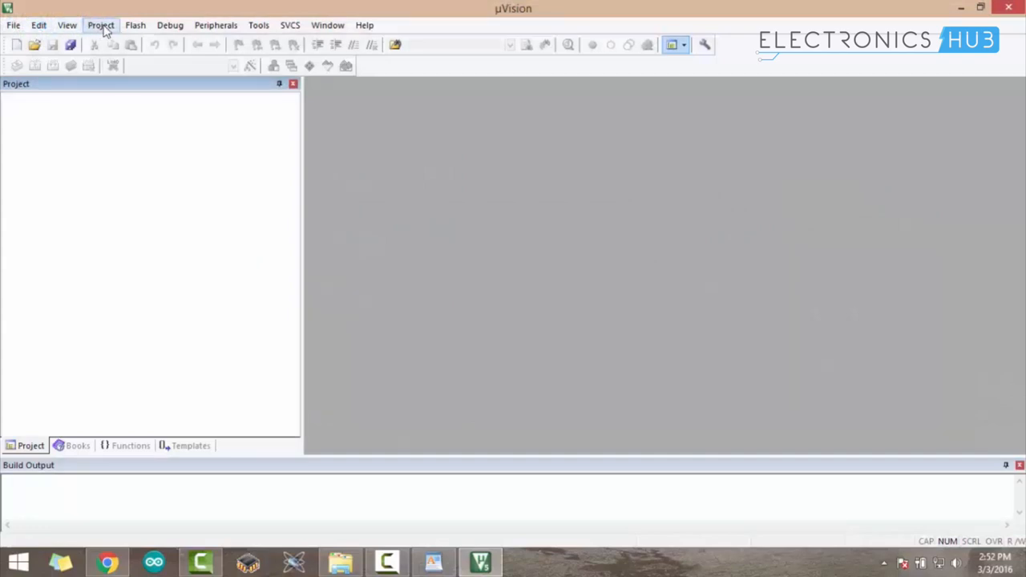
click(100, 24)
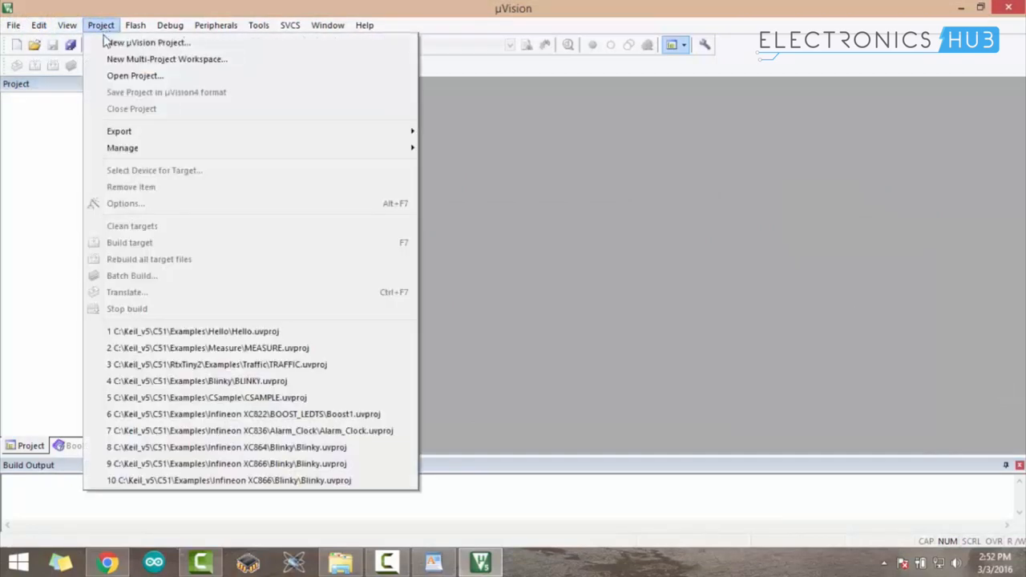
click(149, 42)
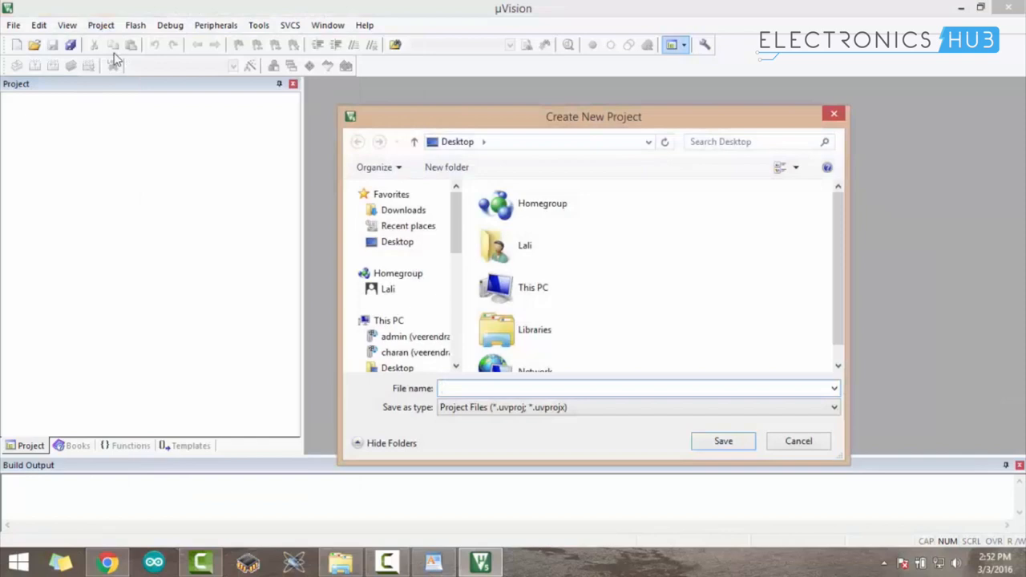
click(397, 241)
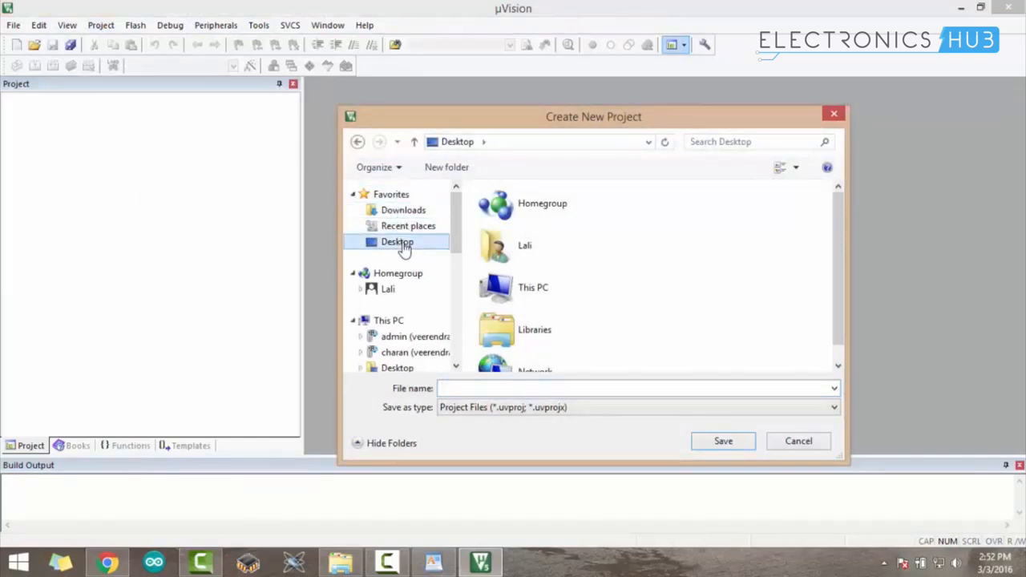
mouse_move(858, 304)
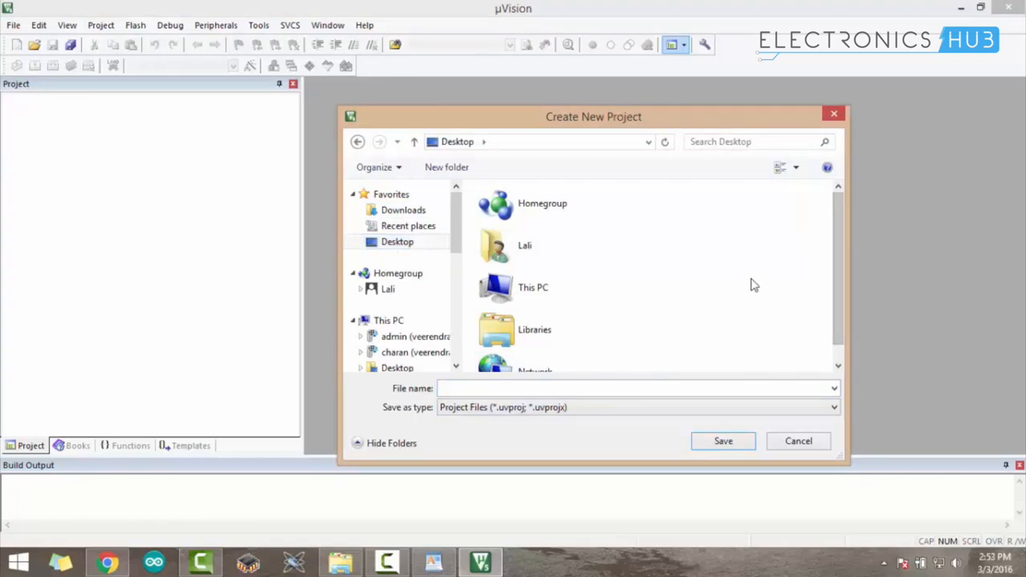
Create a new Desktop folder named tachometer
right_click(753, 284)
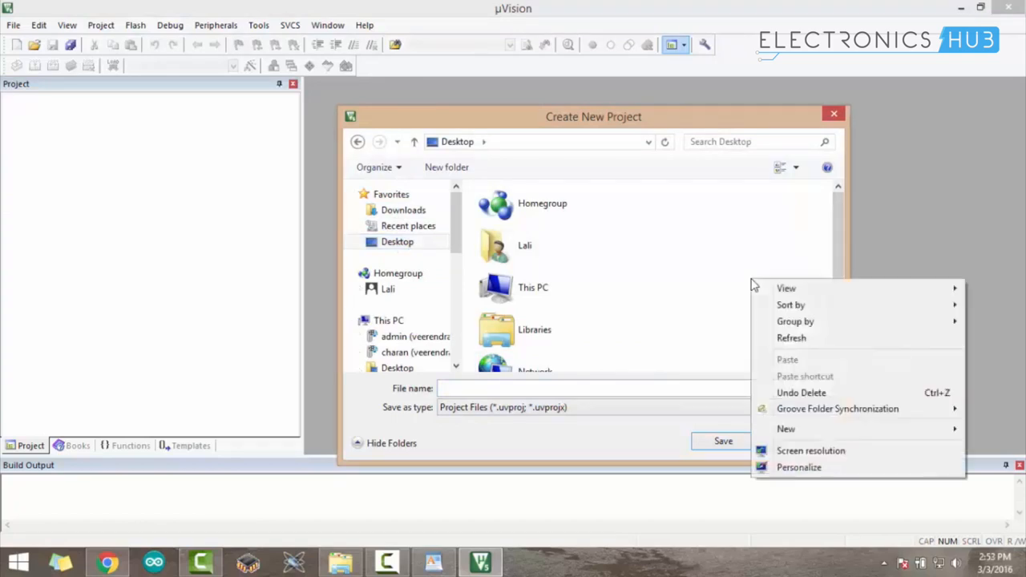
click(786, 429)
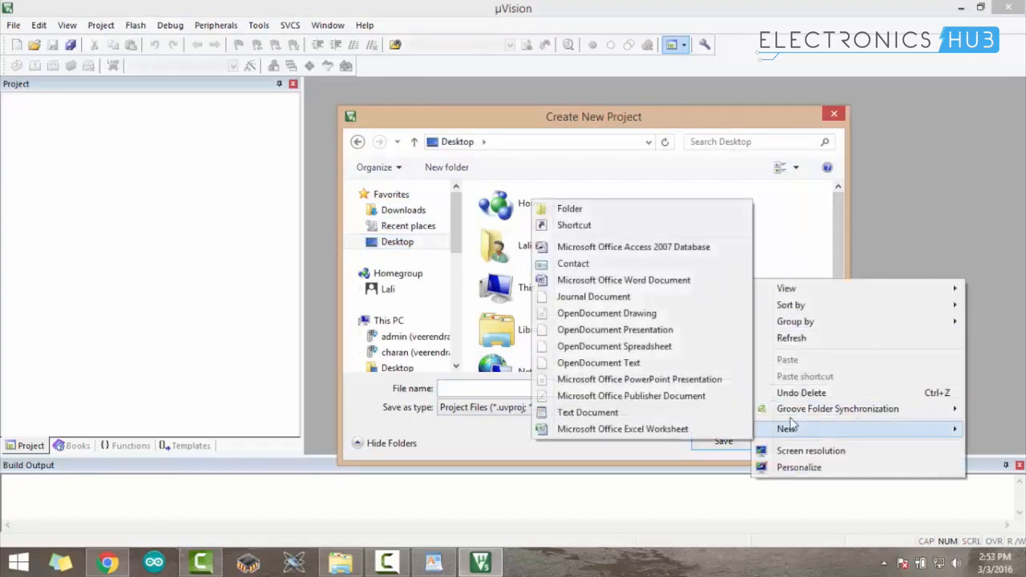
click(569, 209)
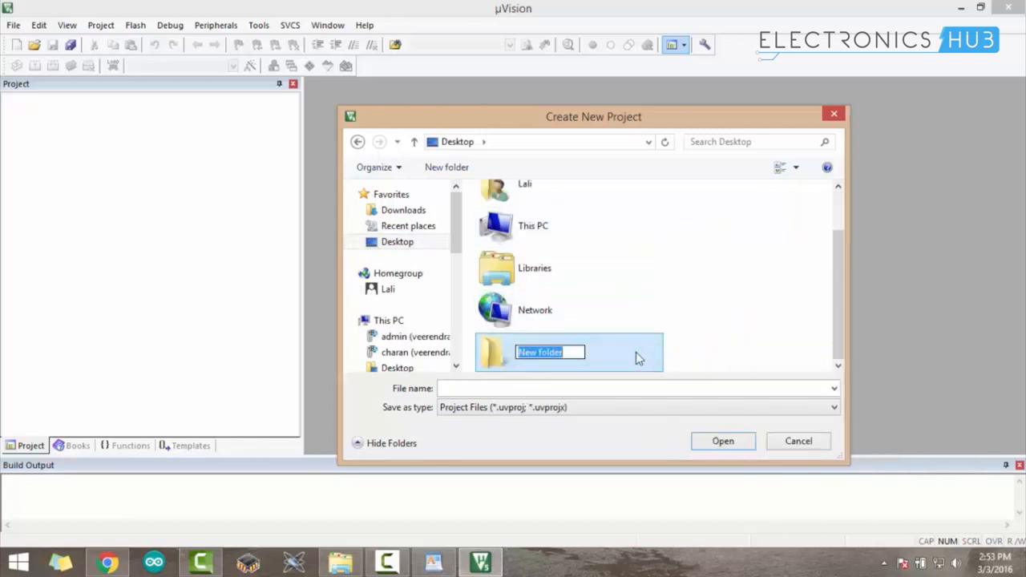
text(tacho)
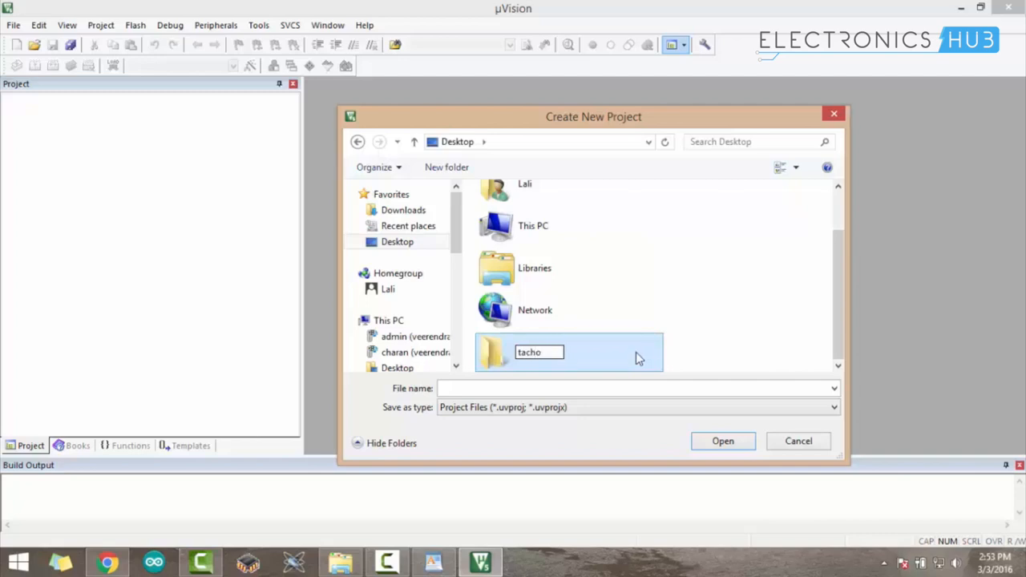
text(meter)
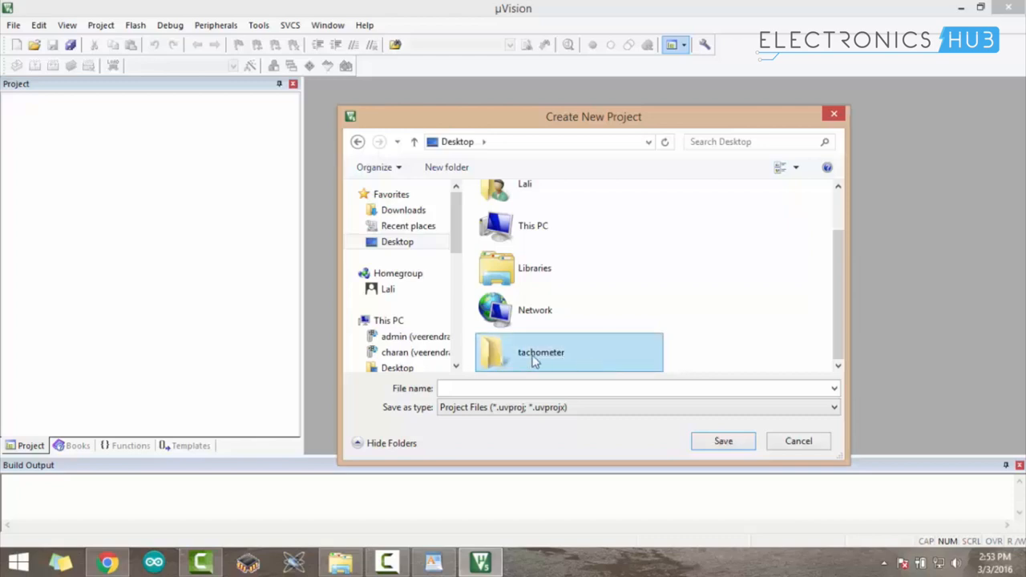
Open the tachometer folder and enter 'tacho' as the project file name
double_click(541, 352)
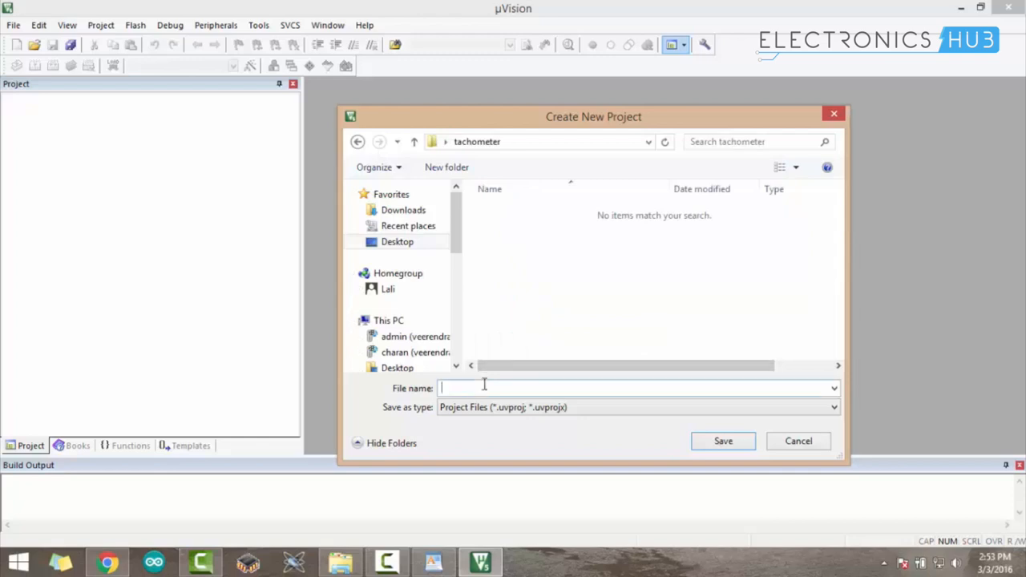
text(tach)
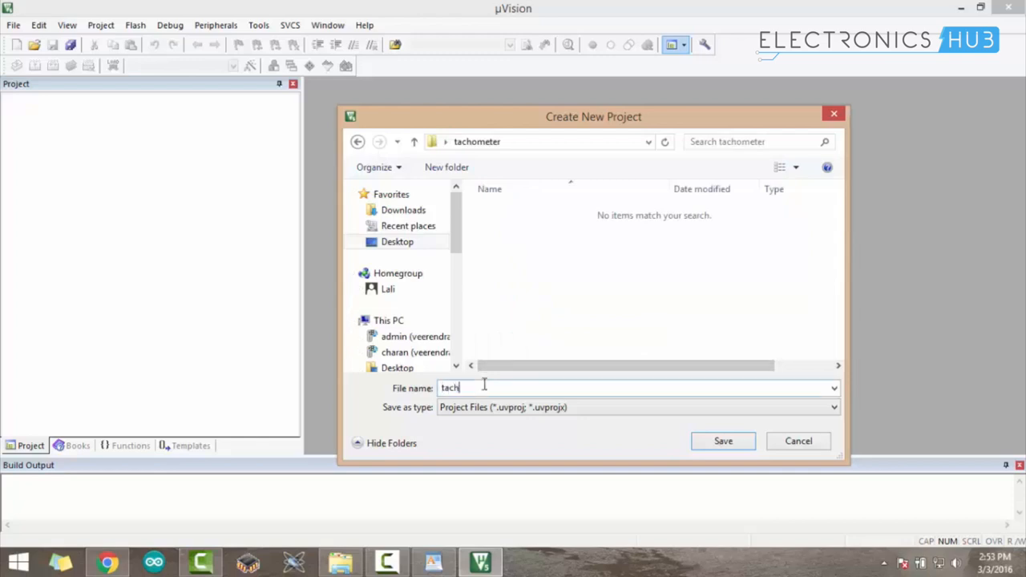
text(o)
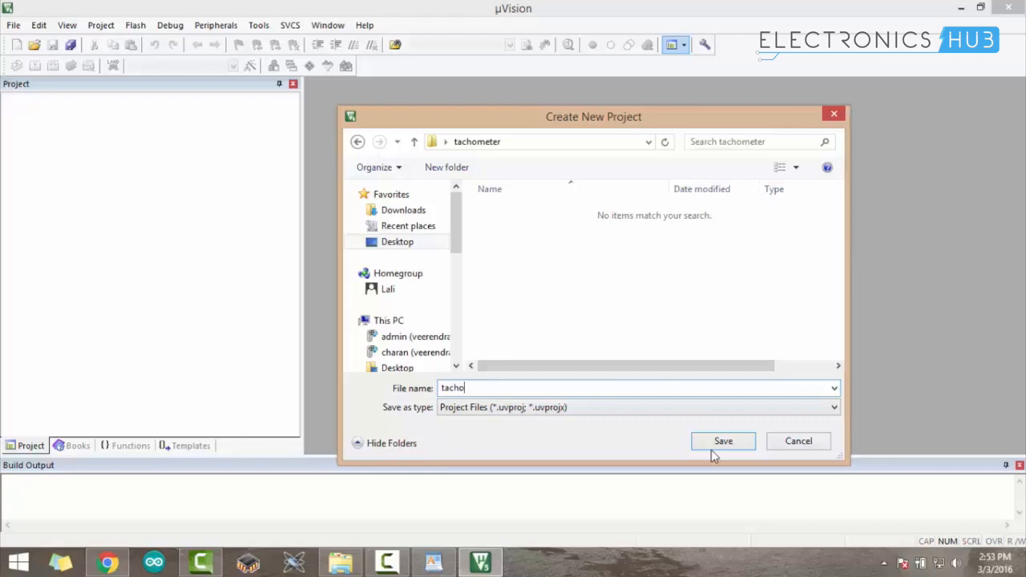
Save the tacho project and select Atmel AT89C51 as the device
click(722, 441)
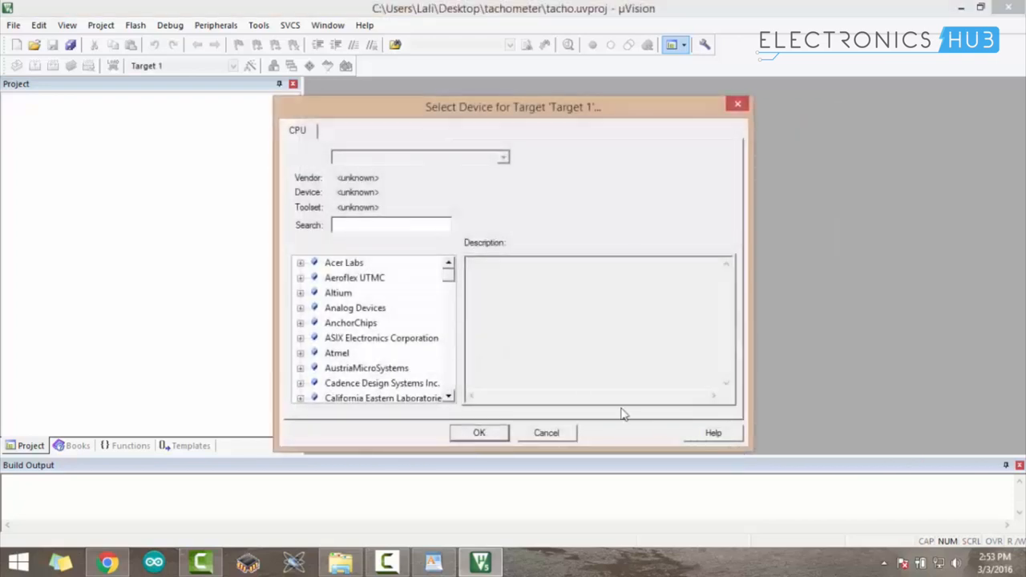
mouse_move(344, 353)
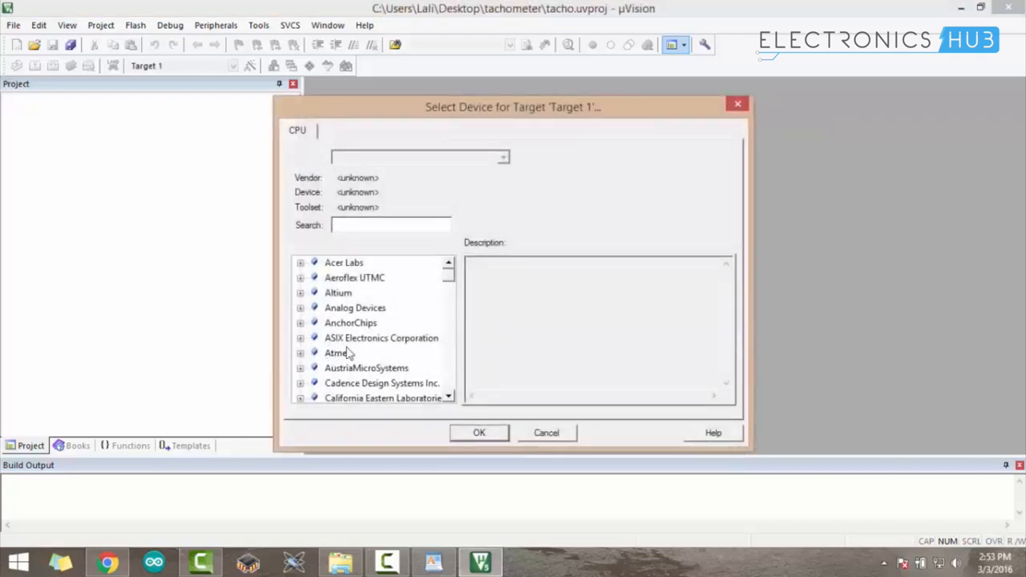
click(337, 353)
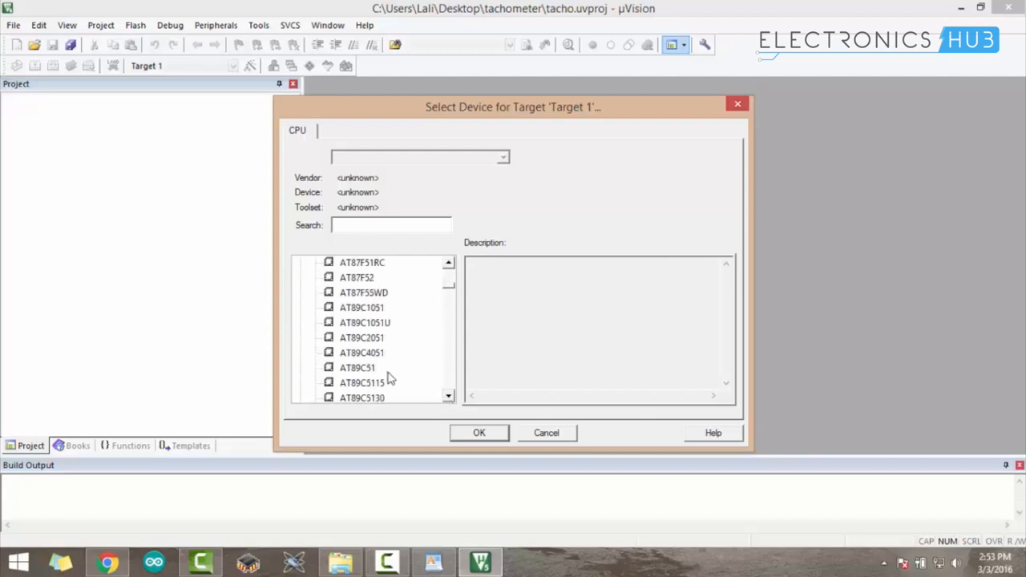
mouse_move(343, 383)
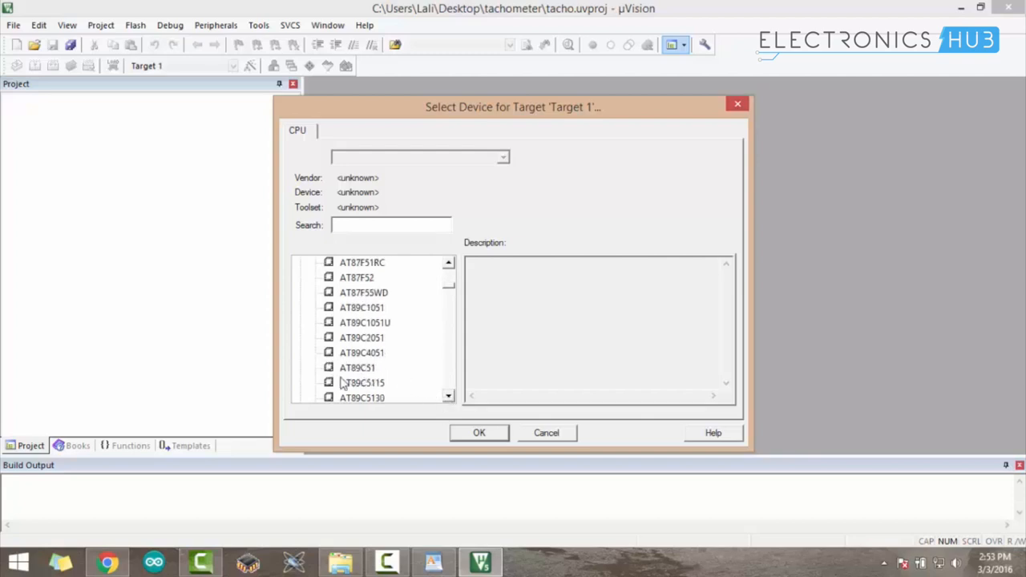
mouse_move(339, 378)
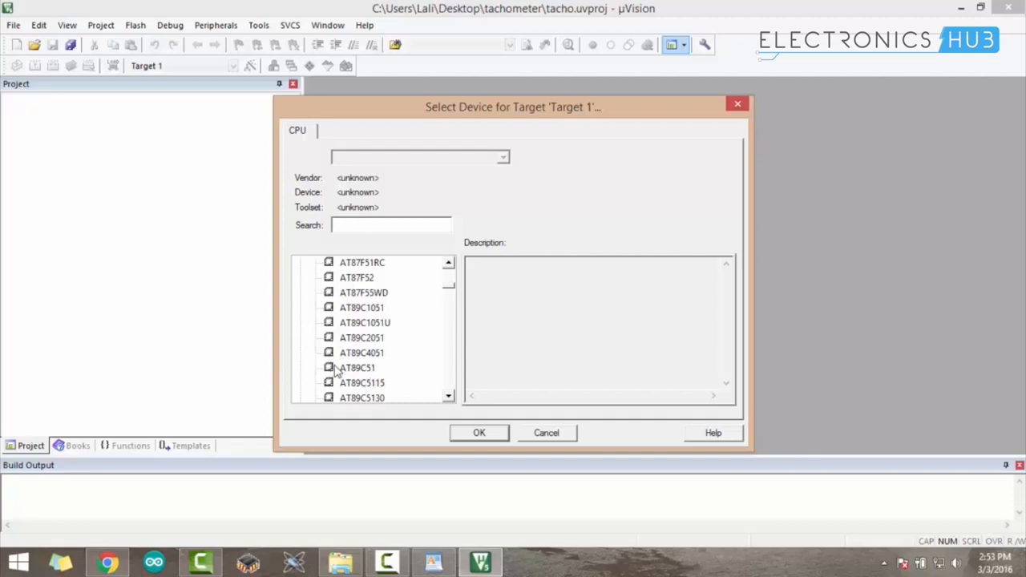
click(357, 367)
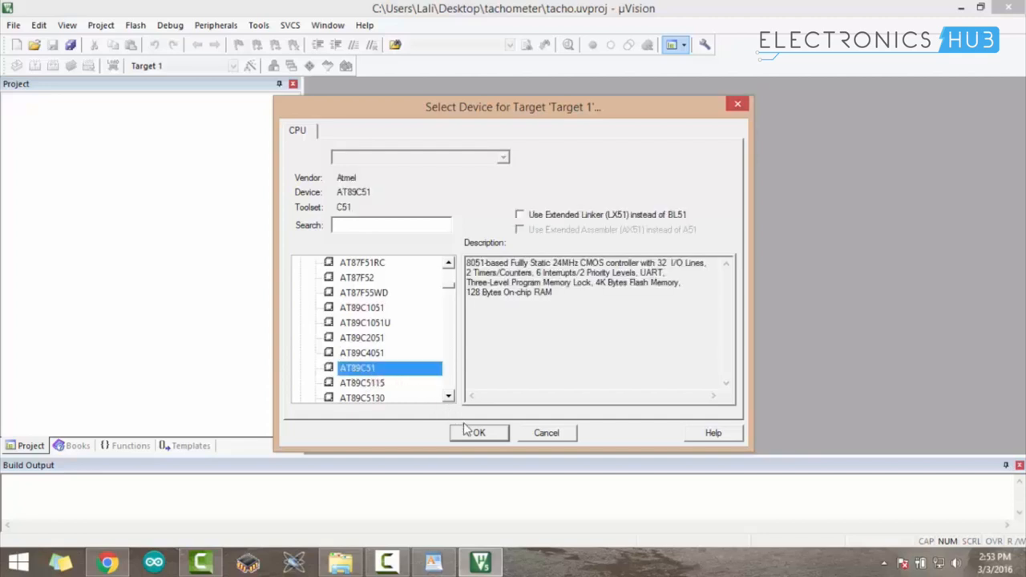
click(477, 432)
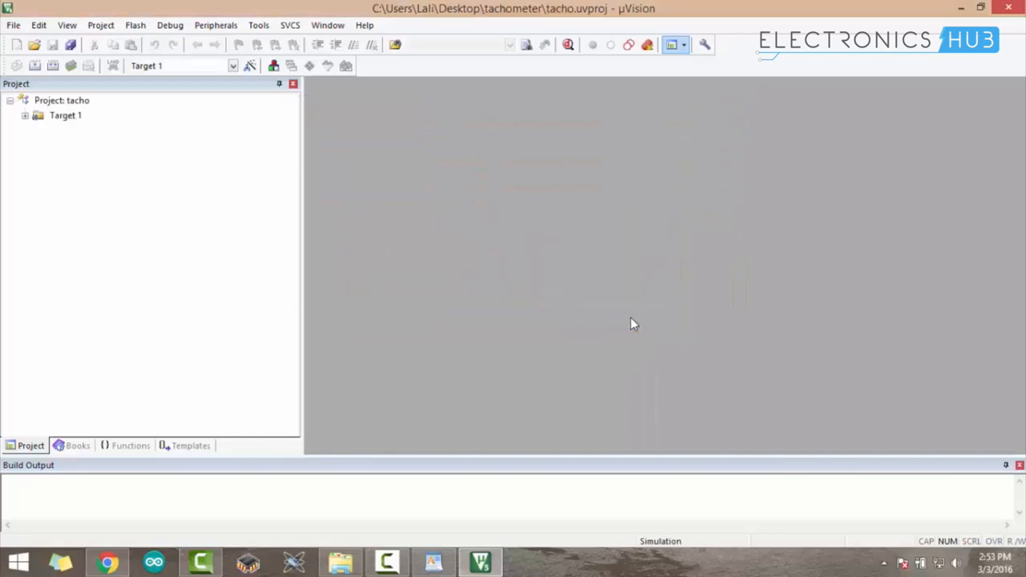
mouse_move(381, 220)
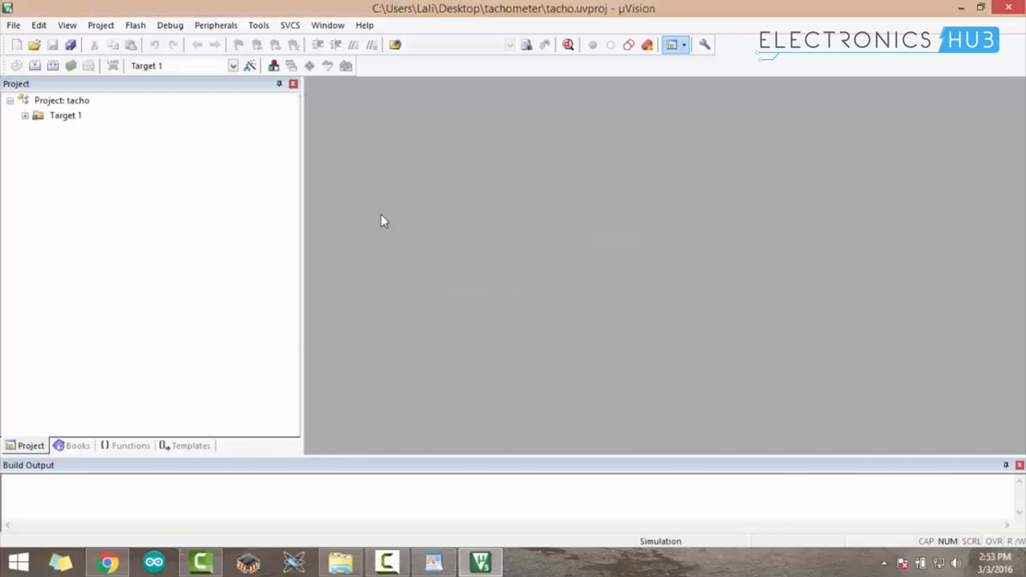
mouse_move(12, 38)
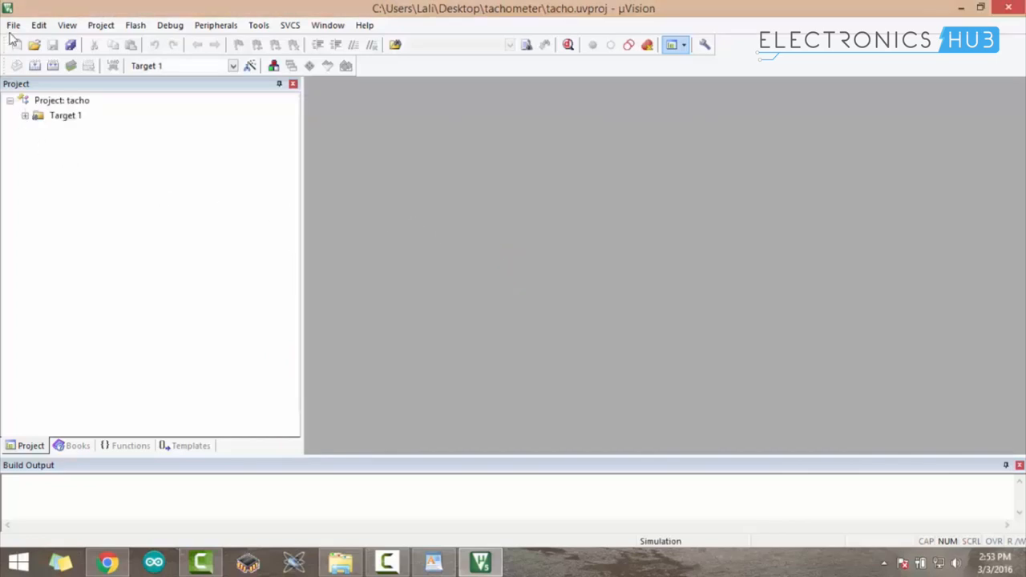
Create a blank Text1 file with File > New
click(13, 25)
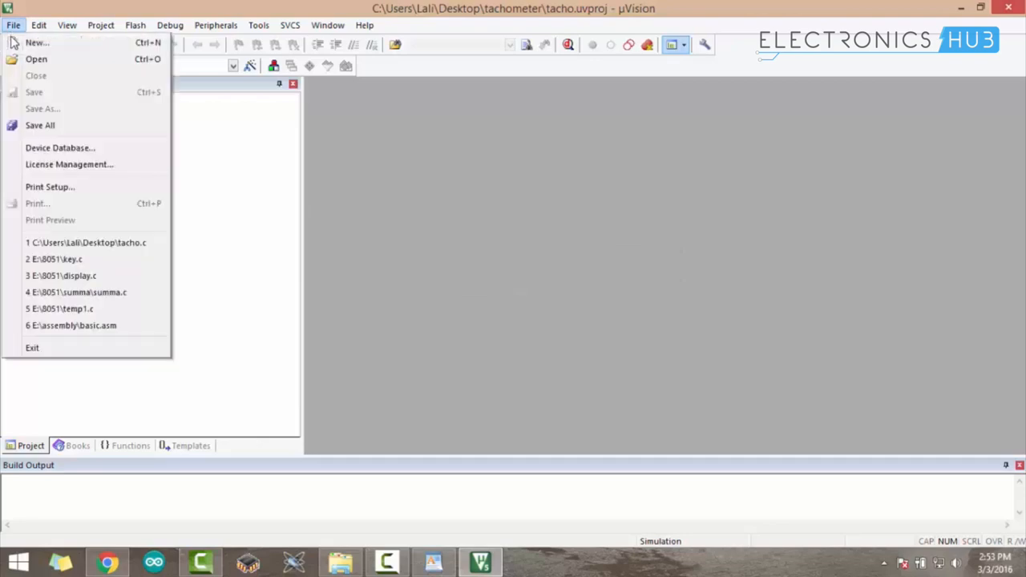
click(37, 42)
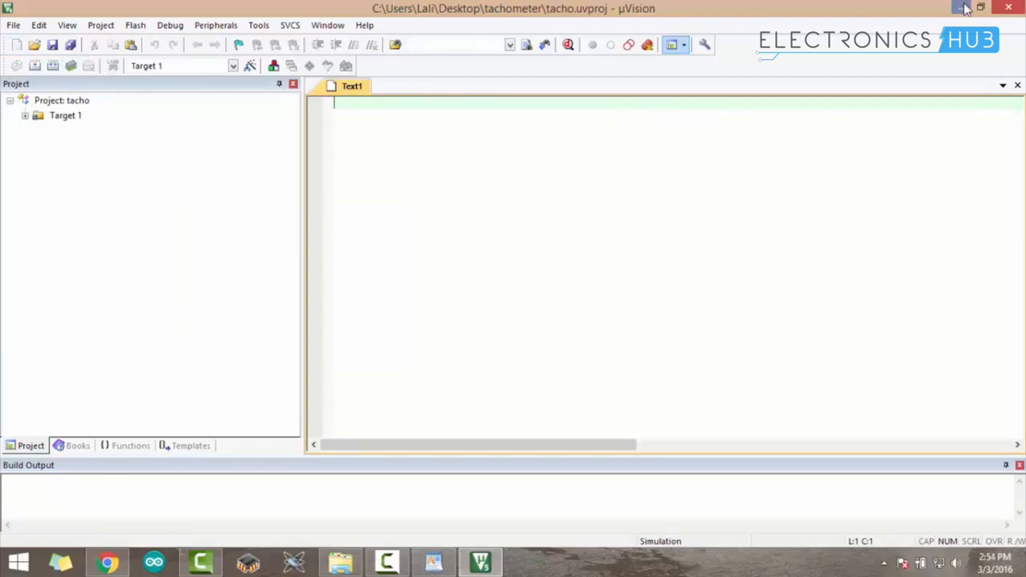
Copy the tachometer code from WordPad into µVision's Text1 file
click(981, 8)
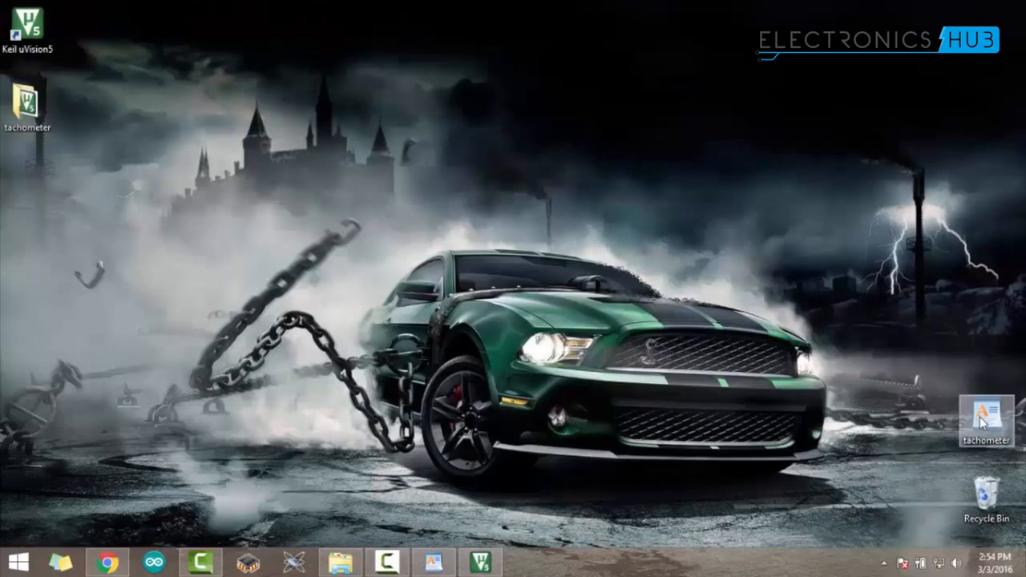
double_click(986, 411)
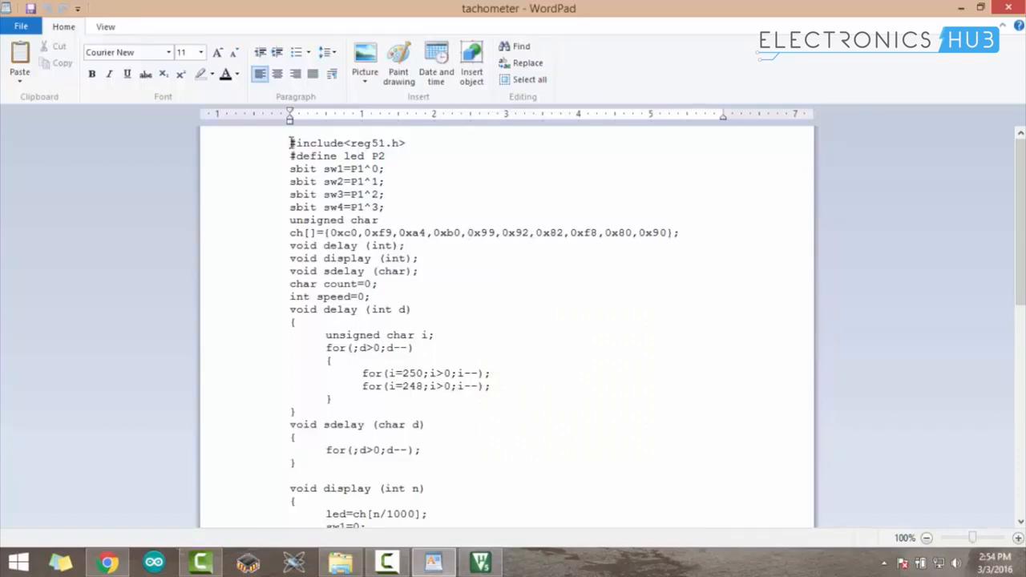
right_click(353, 177)
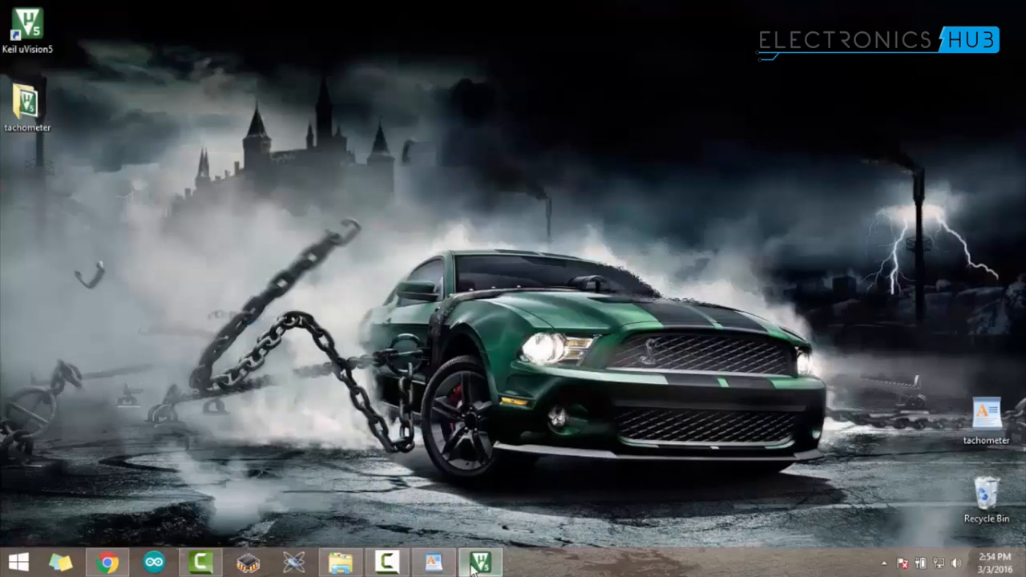
click(479, 561)
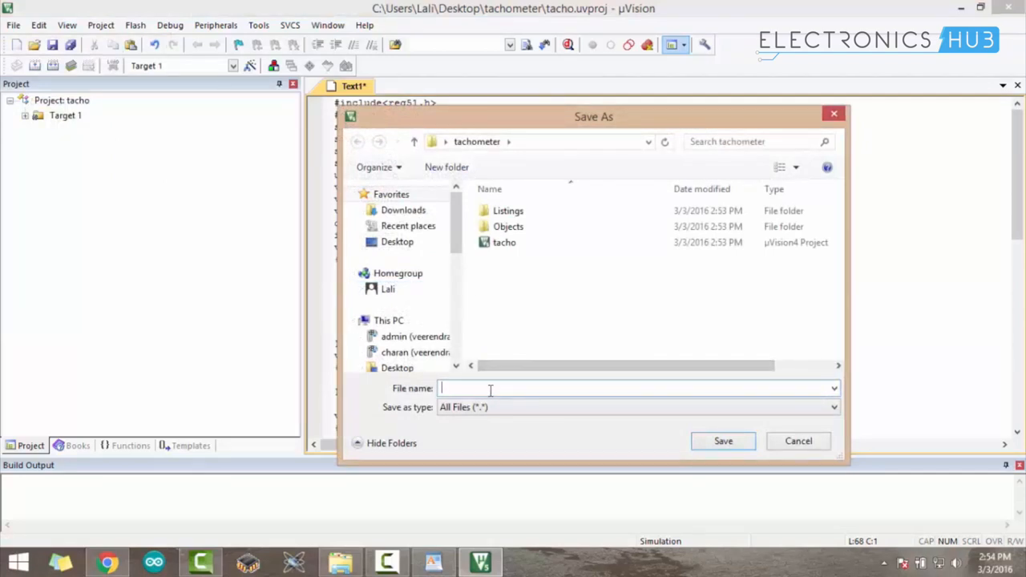
Name the file speed.c and save it in the tachometer folder
text(sped)
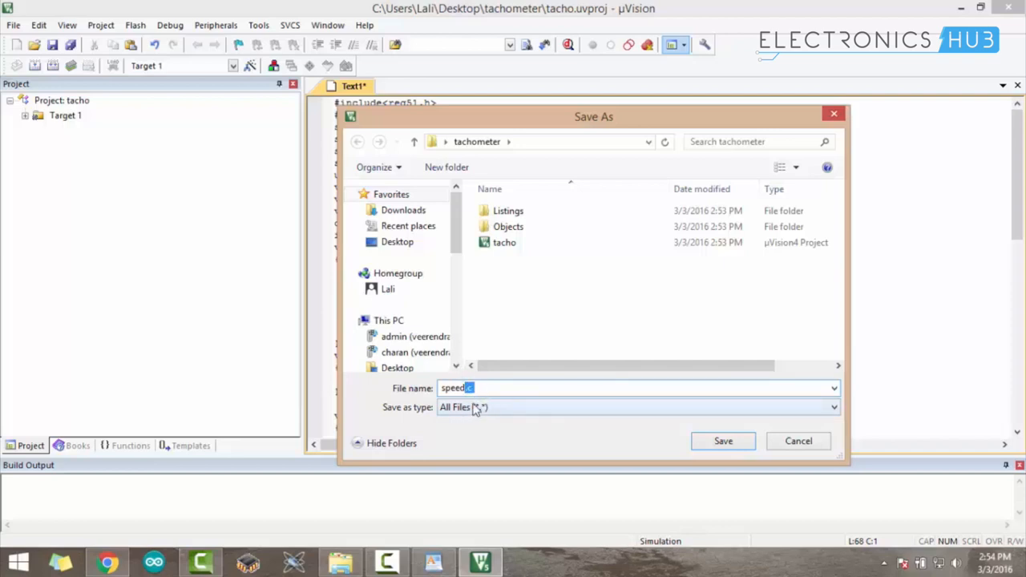
click(721, 441)
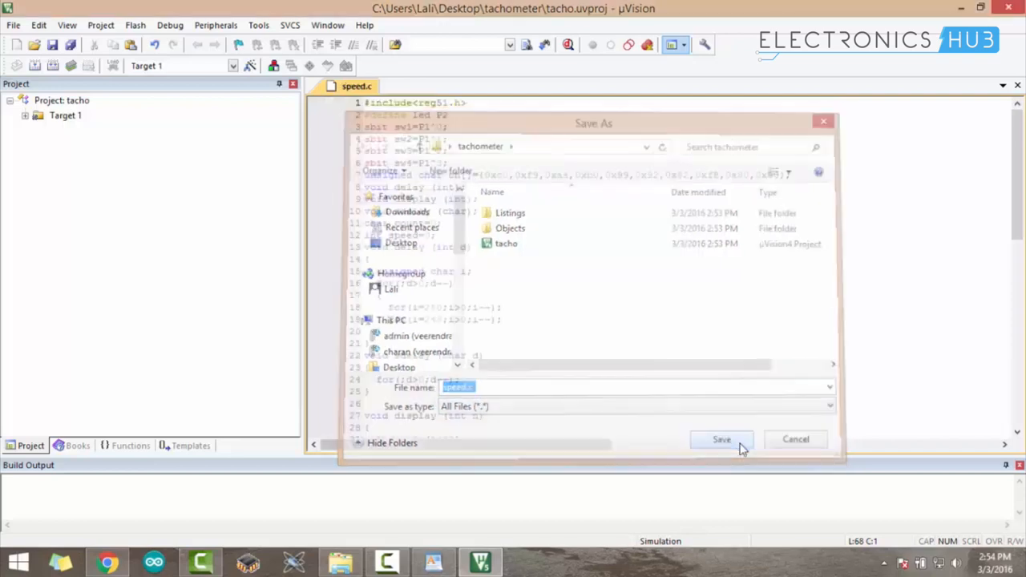
click(720, 439)
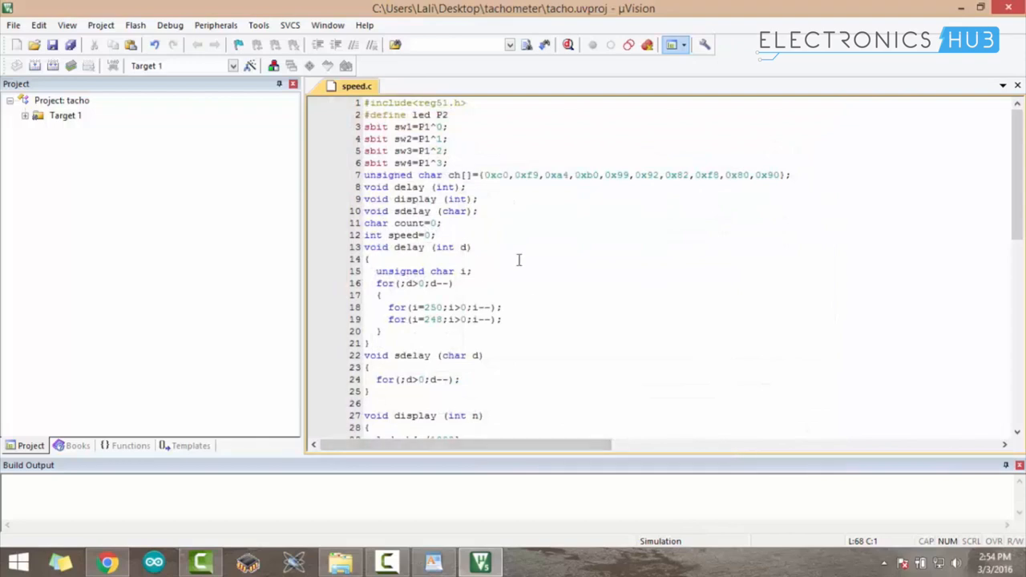
mouse_move(14, 39)
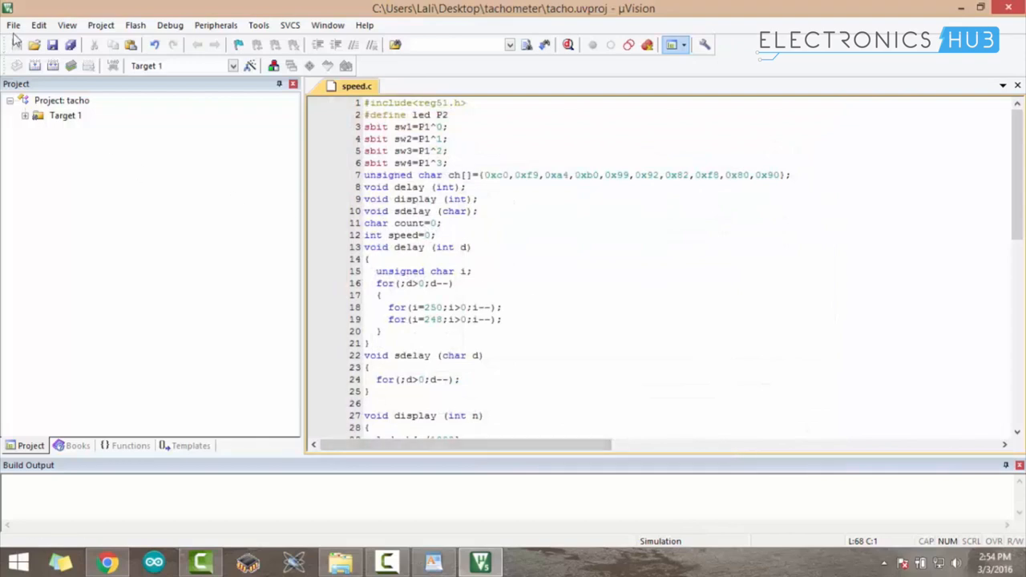
Add speed.c to the tacho project's Source Group 1 and select Target 1
click(435, 235)
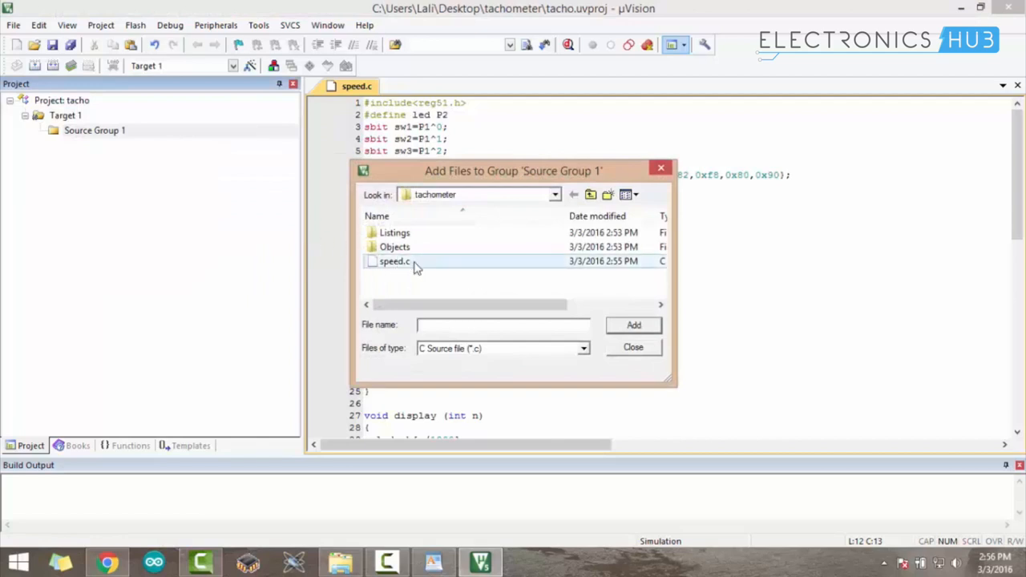
click(394, 262)
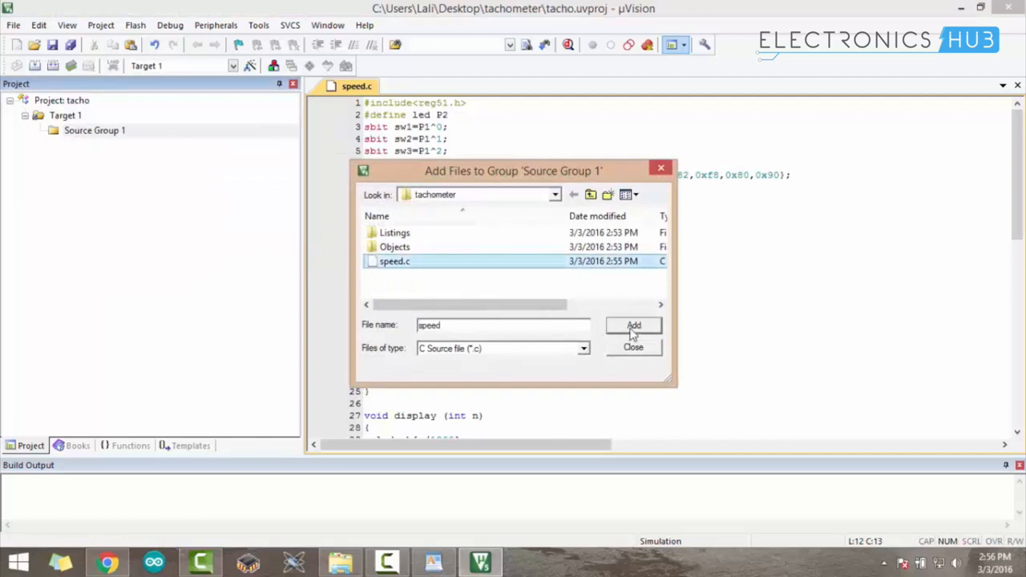
click(633, 324)
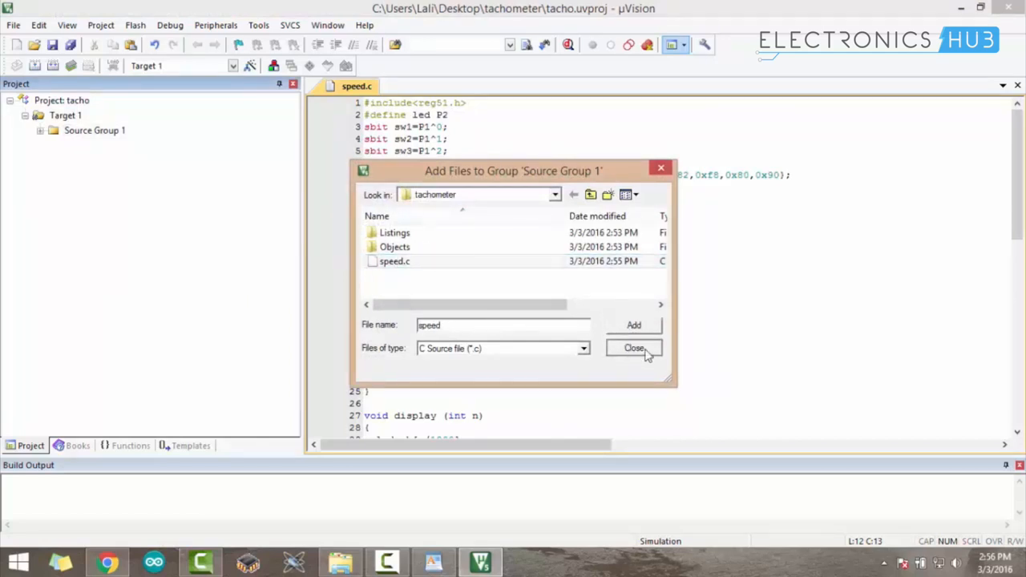
click(634, 348)
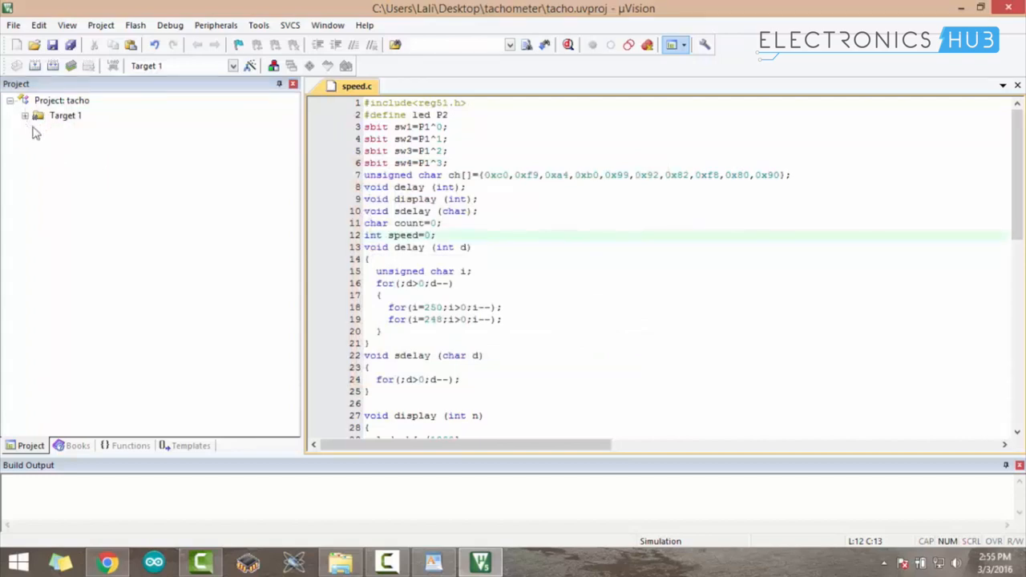
click(66, 115)
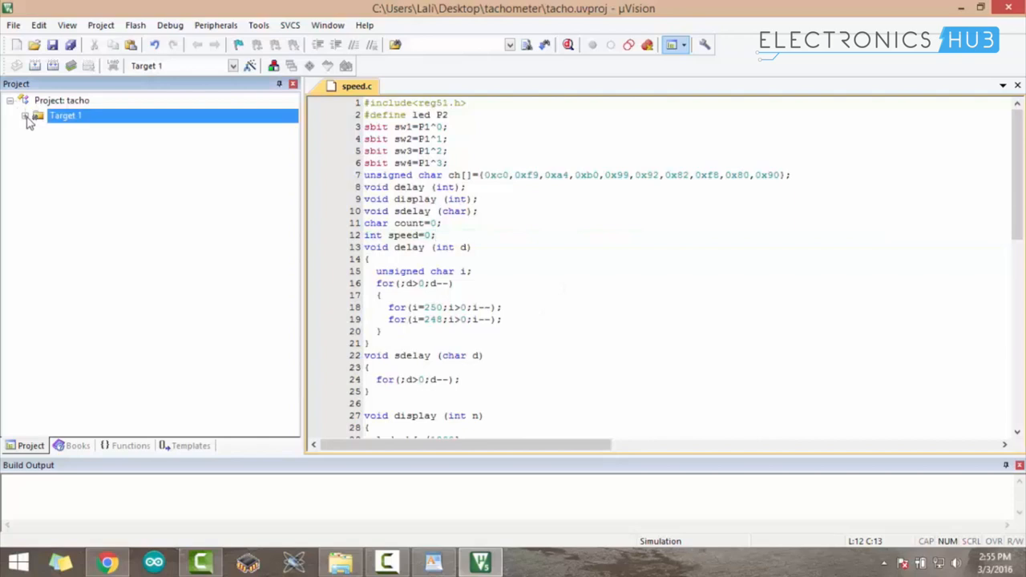
In Target 1 options, use an 11.0594 MHz crystal and create a HEX file named speed
right_click(66, 115)
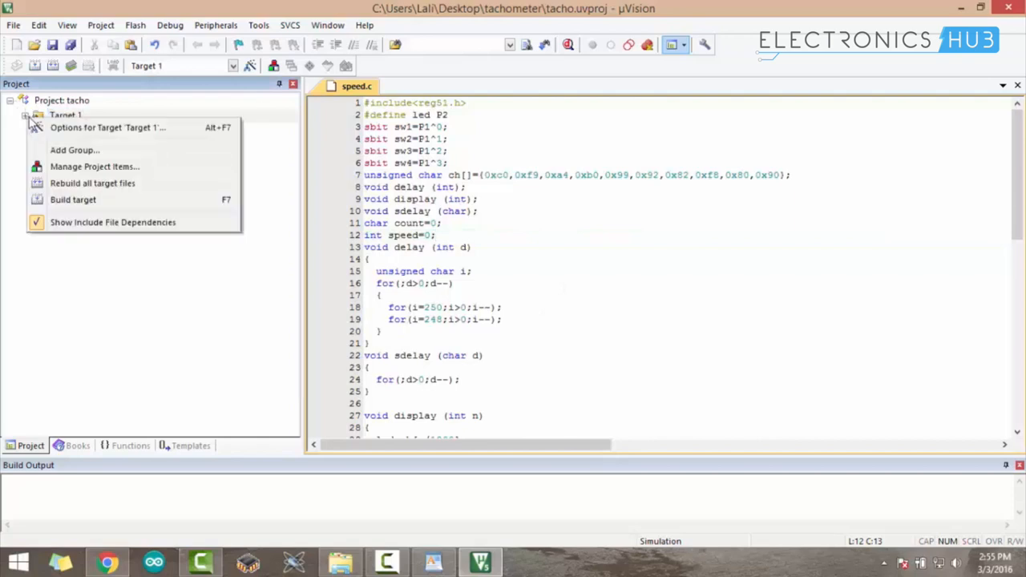
click(108, 128)
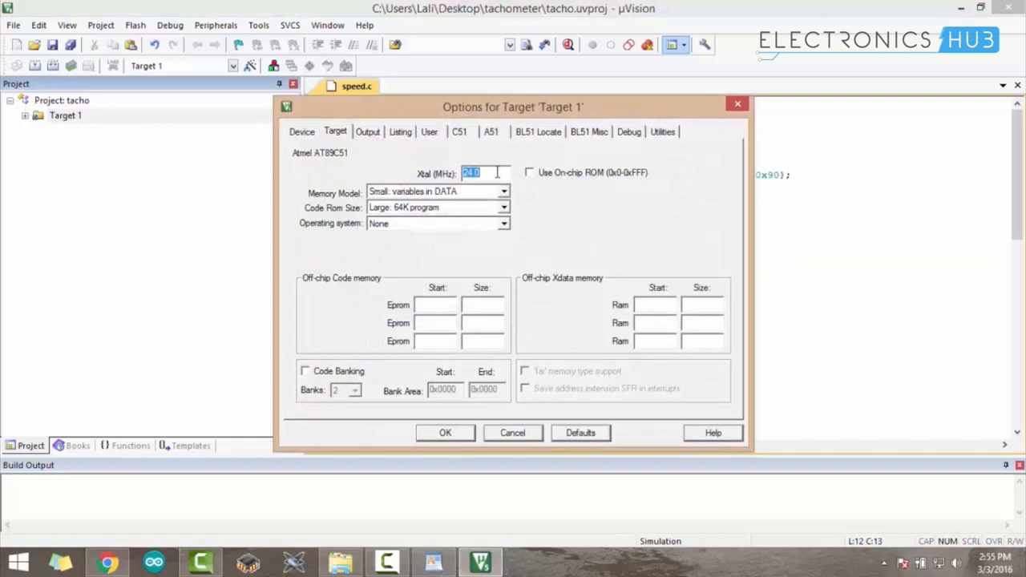
text(11.)
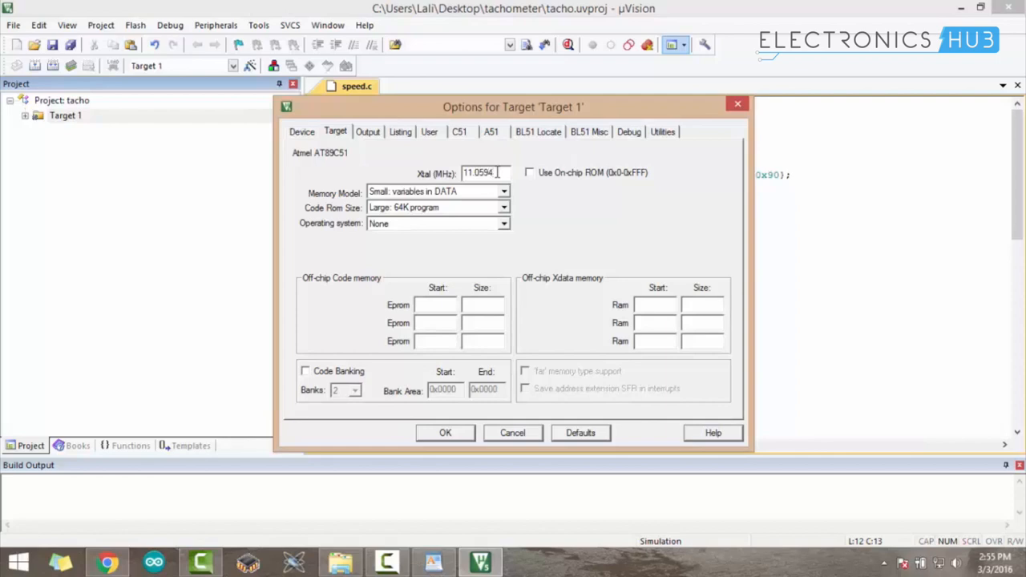
mouse_move(368, 138)
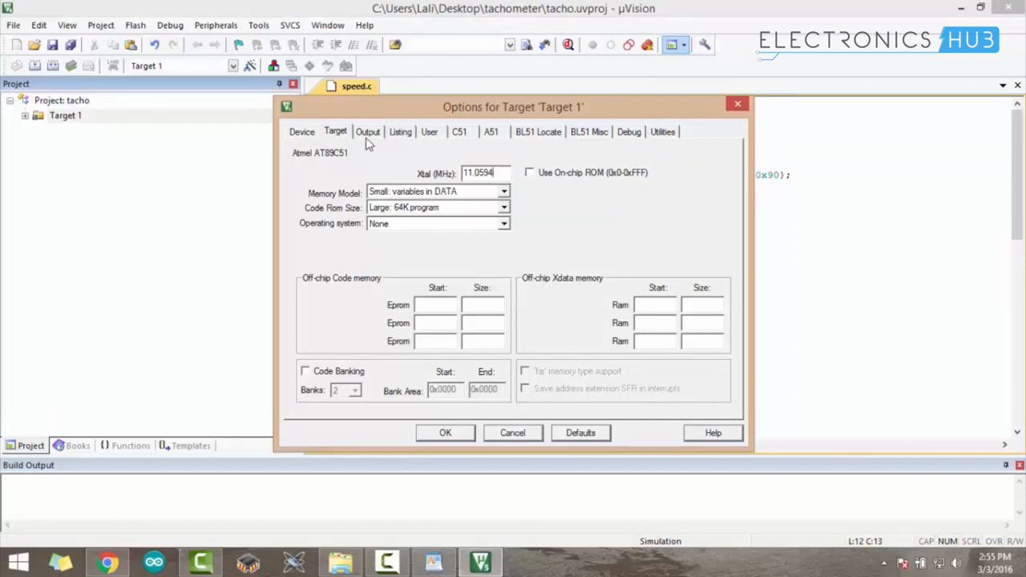
click(368, 131)
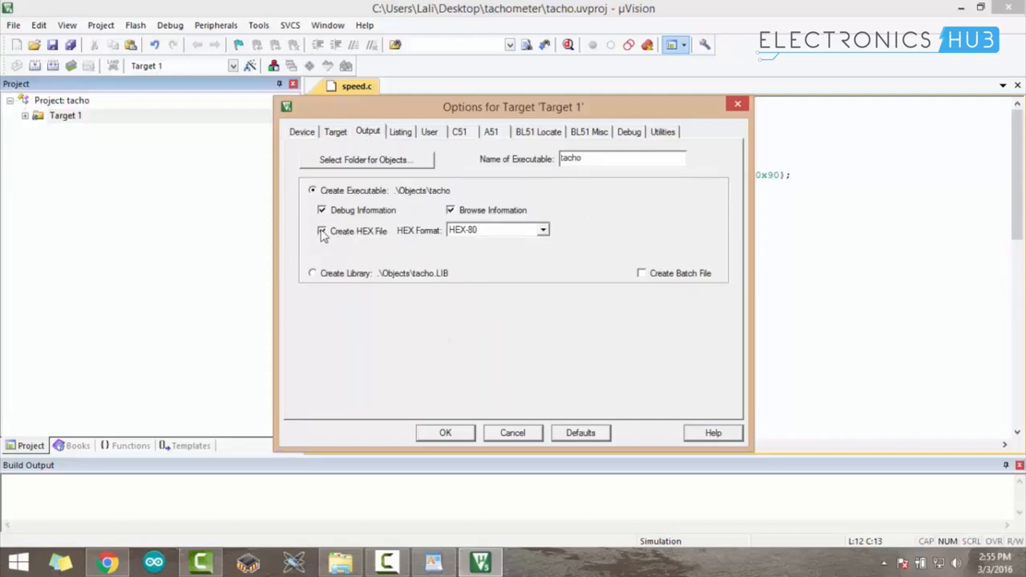
click(321, 230)
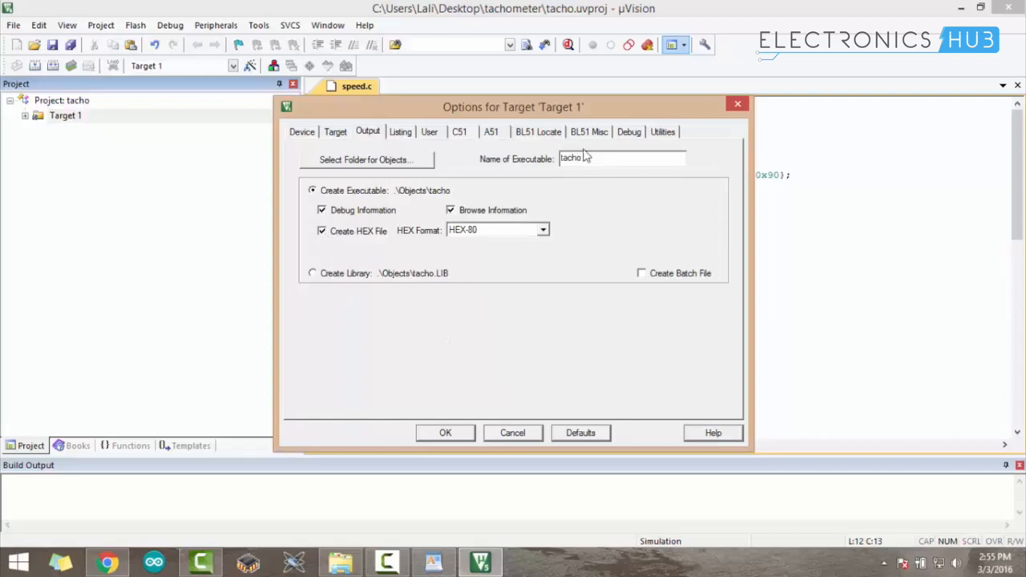
click(597, 158)
text(spee)
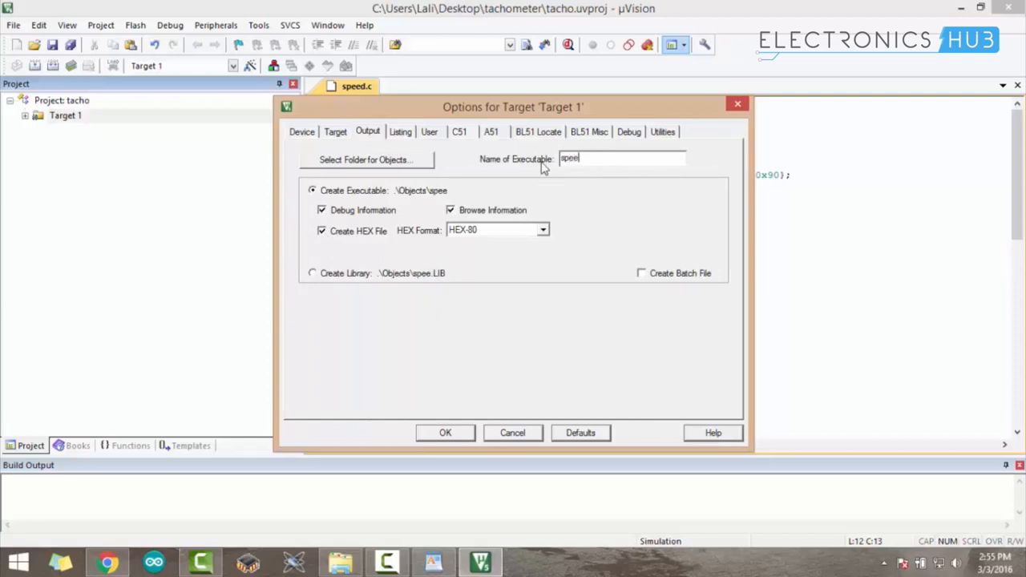
text(d)
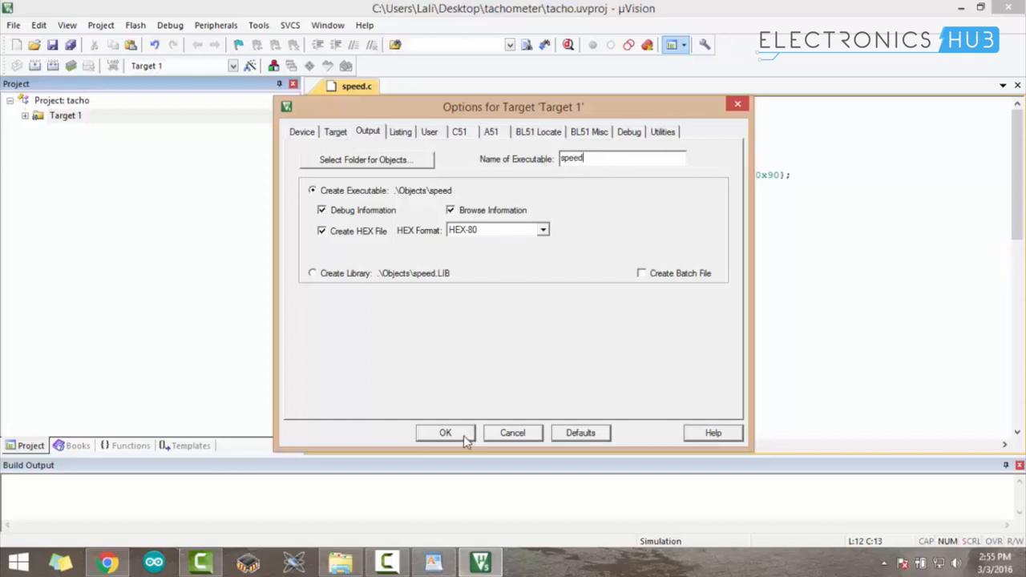
click(445, 432)
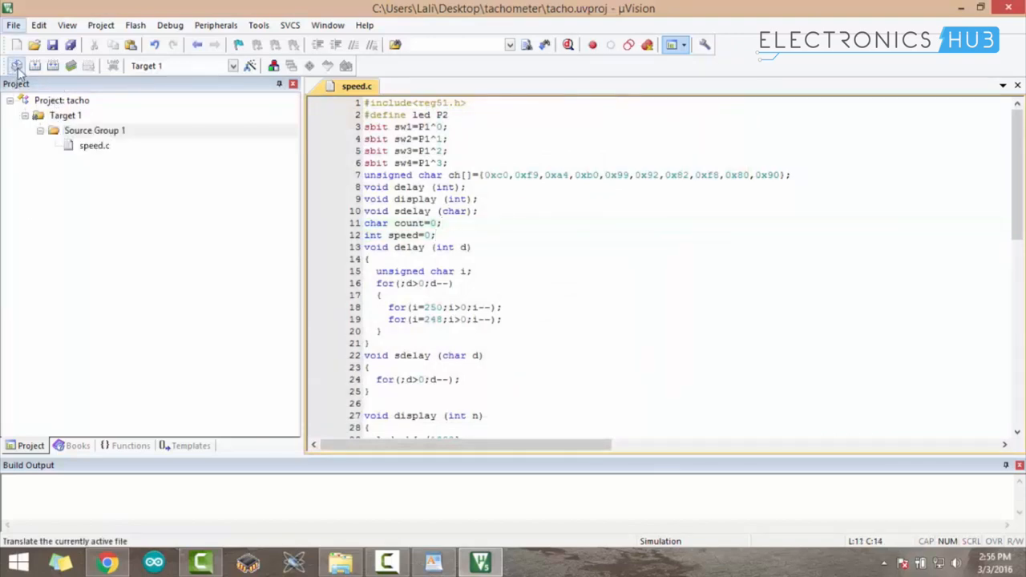
Compile speed.c and build Target 1, producing the speed HEX file with 0 errors
click(16, 66)
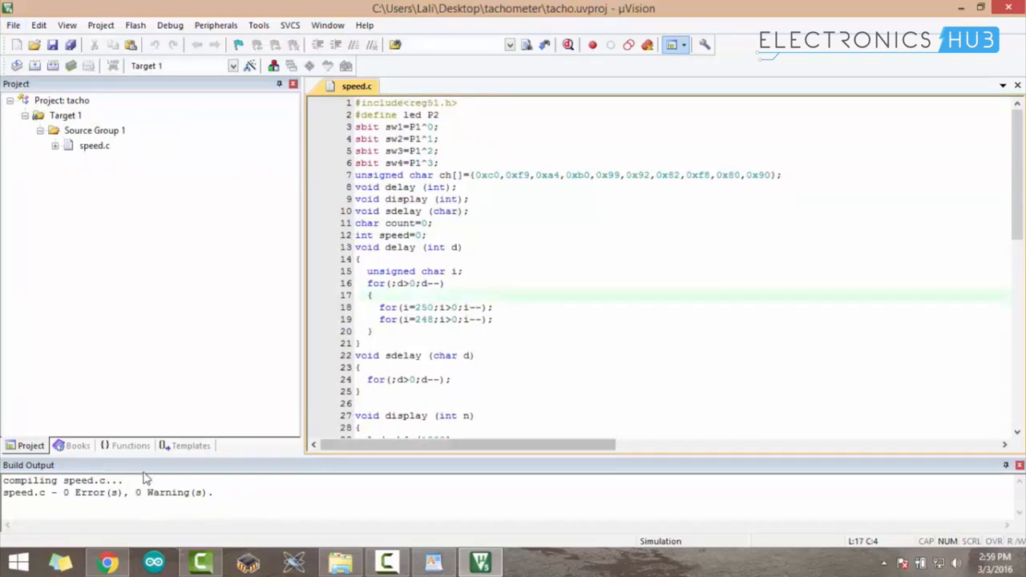
click(35, 66)
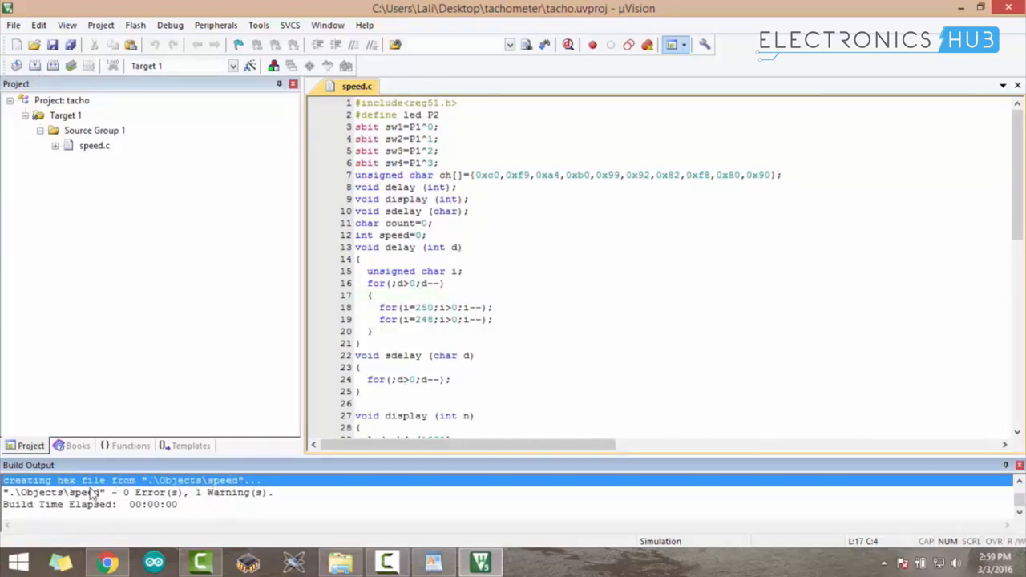
mouse_move(177, 500)
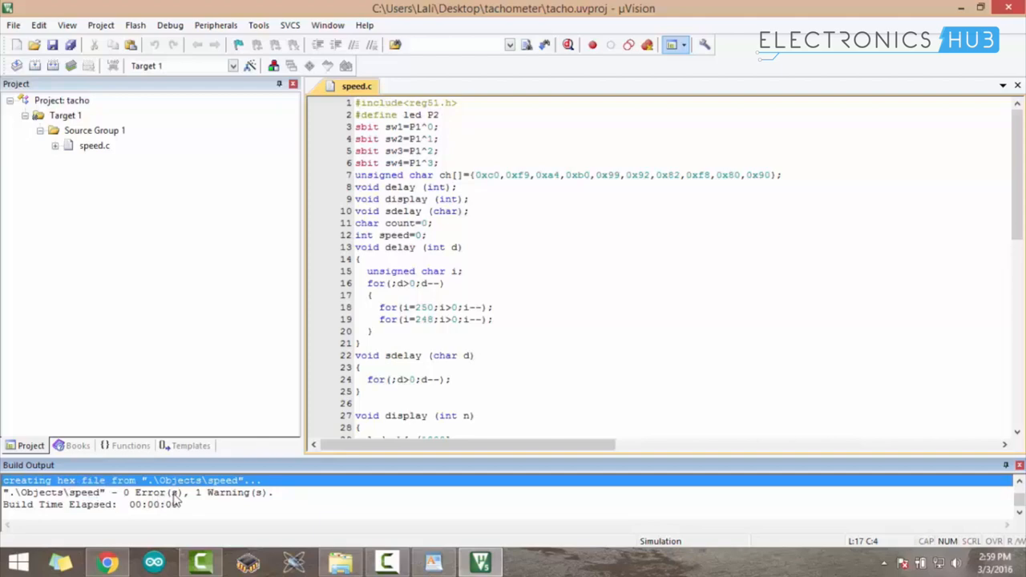
mouse_move(230, 489)
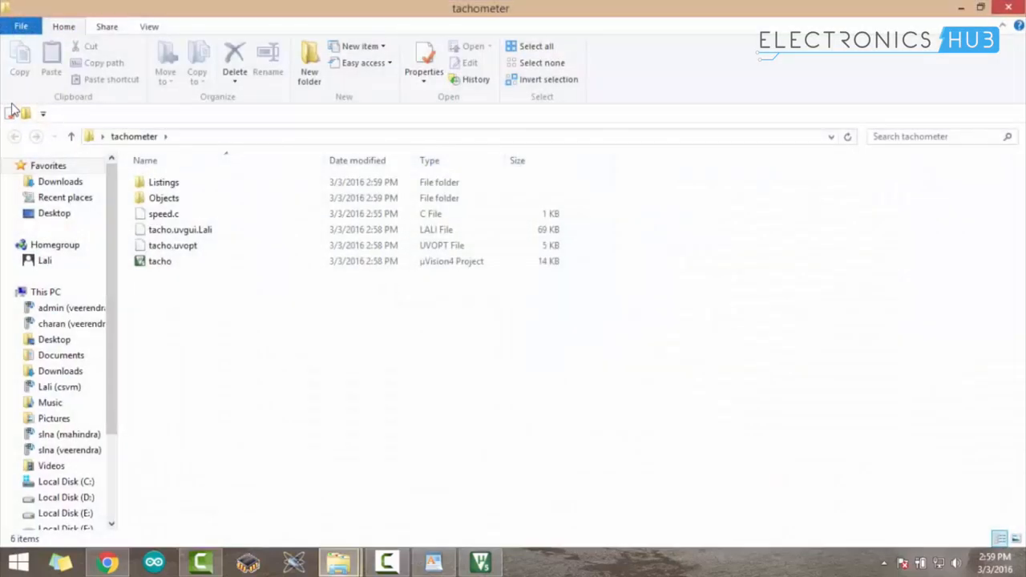
Copy the generated speed.hex (1.79 KB) from the tachometer folder's Objects subfolder
click(164, 198)
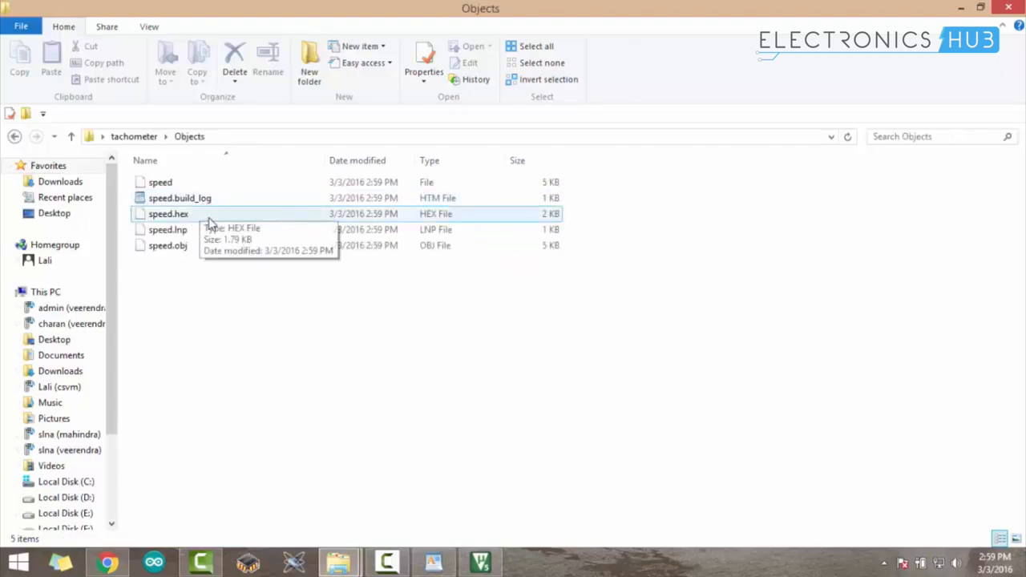
mouse_move(205, 220)
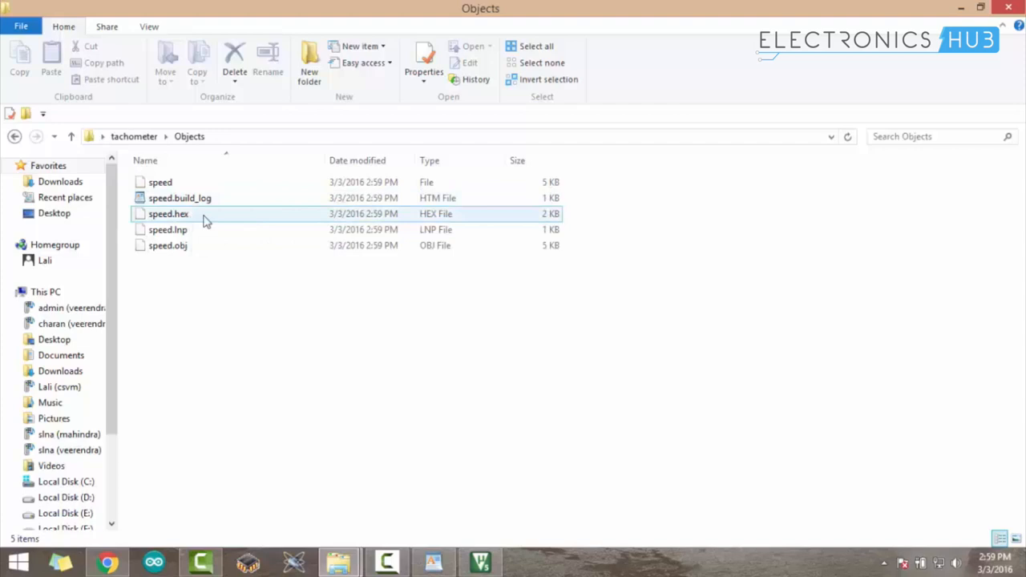
click(168, 213)
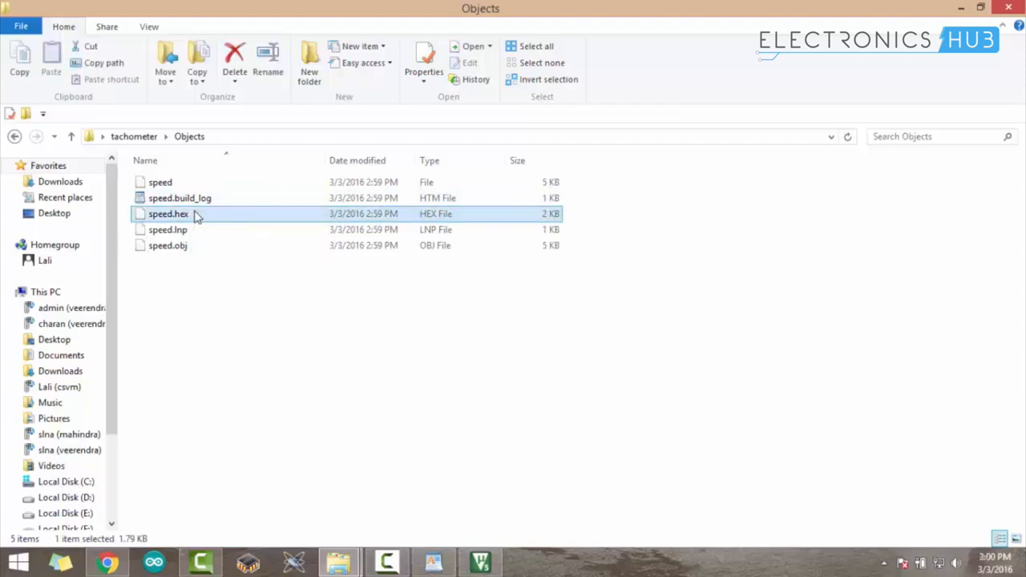
right_click(168, 213)
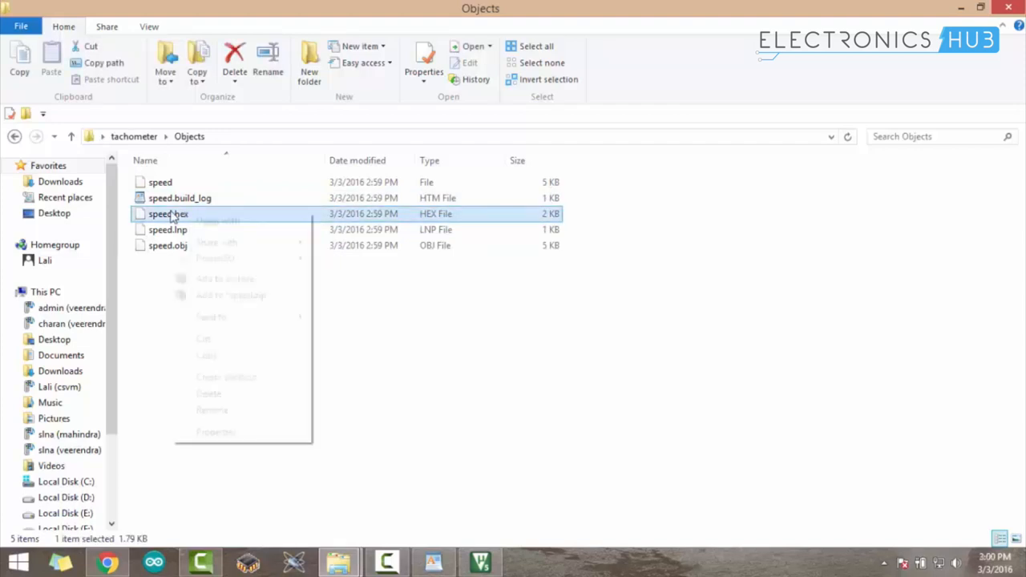
click(207, 355)
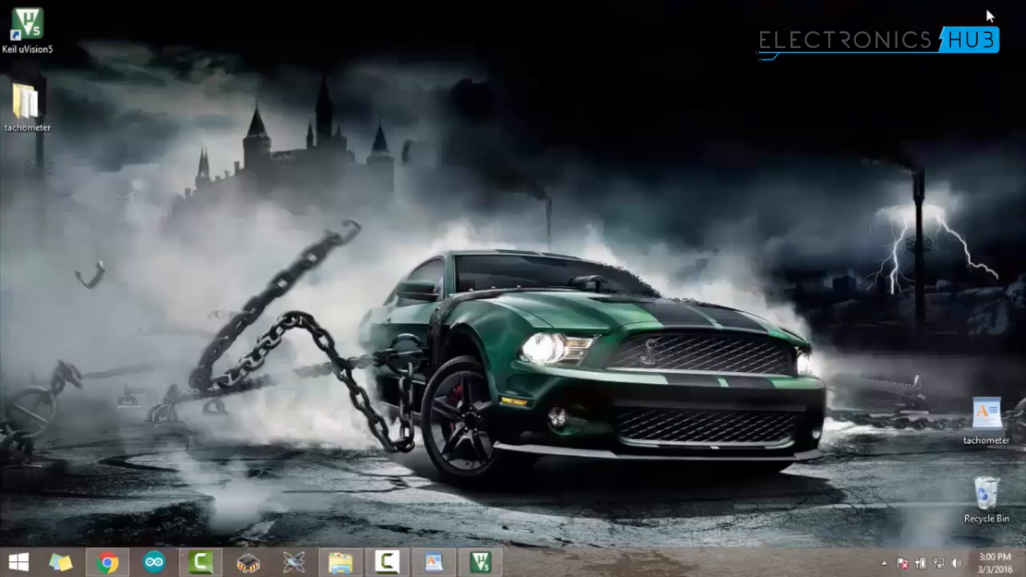
Paste speed.hex onto the Windows desktop beside the tachometer folder
click(28, 104)
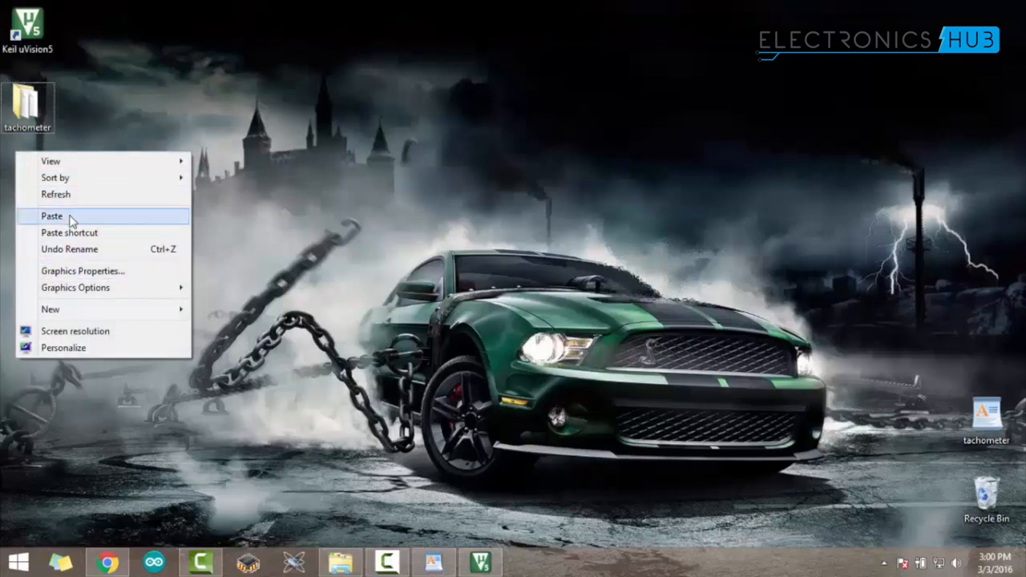
click(52, 216)
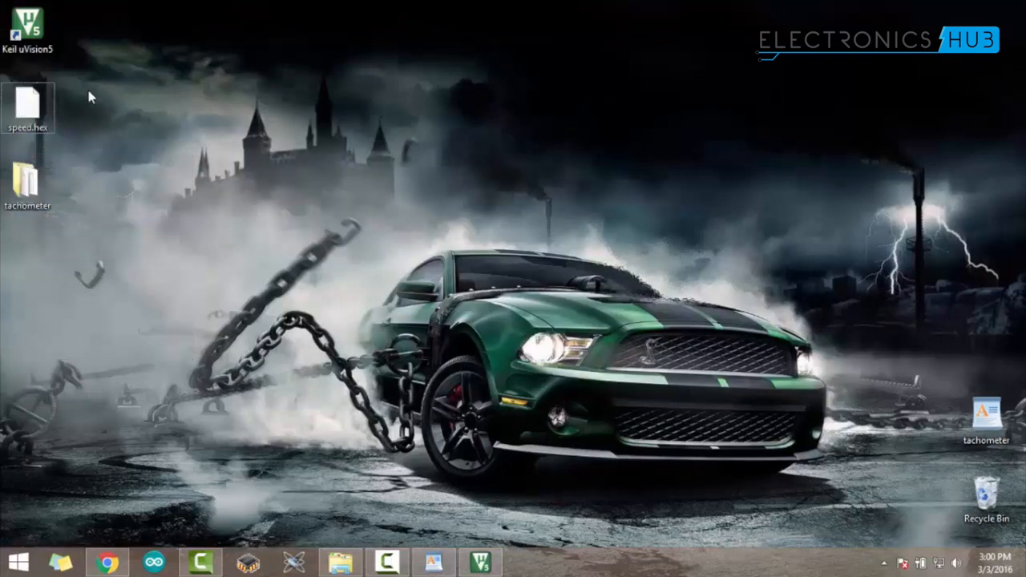